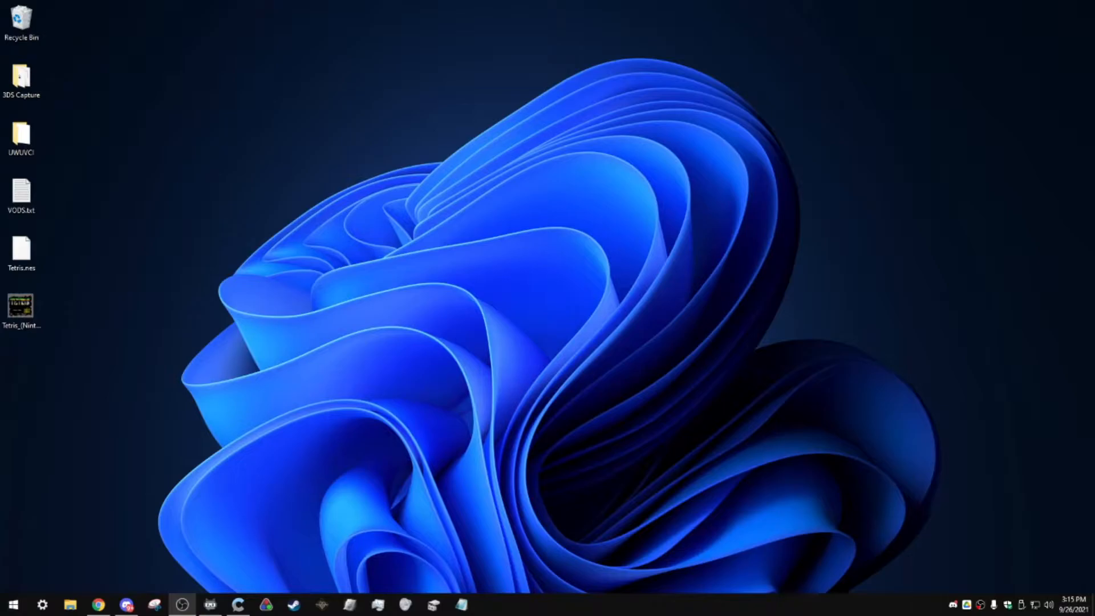
Launch UWUVCI AIO from the U section of the Start menu
{"action": "left_click", "coordinate": [13, 605]}
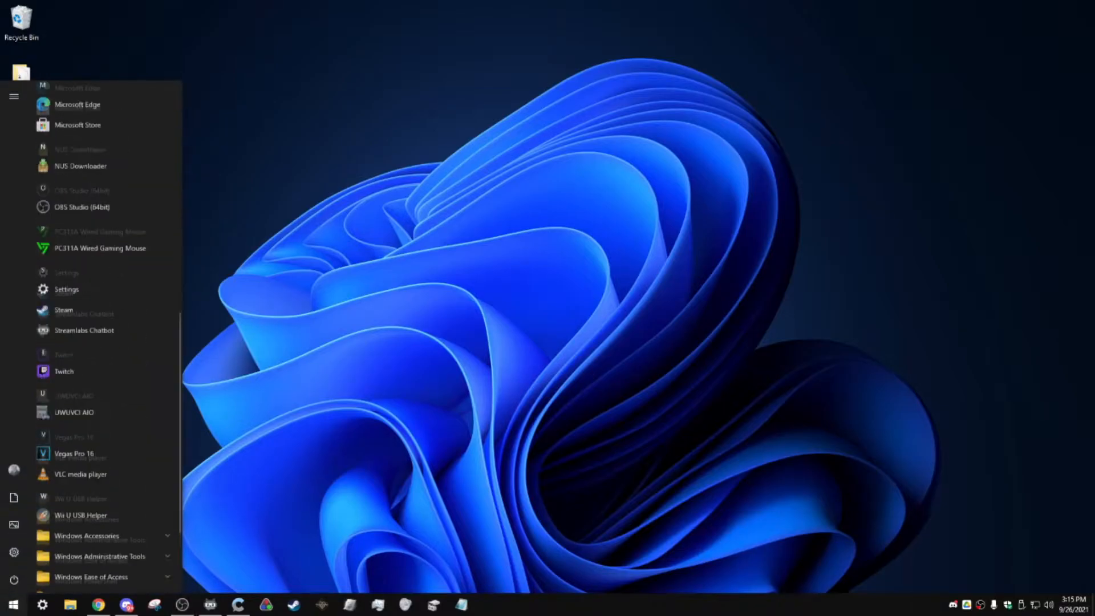
{"action": "scroll", "scroll_direction": "down", "scroll_amount": 3}
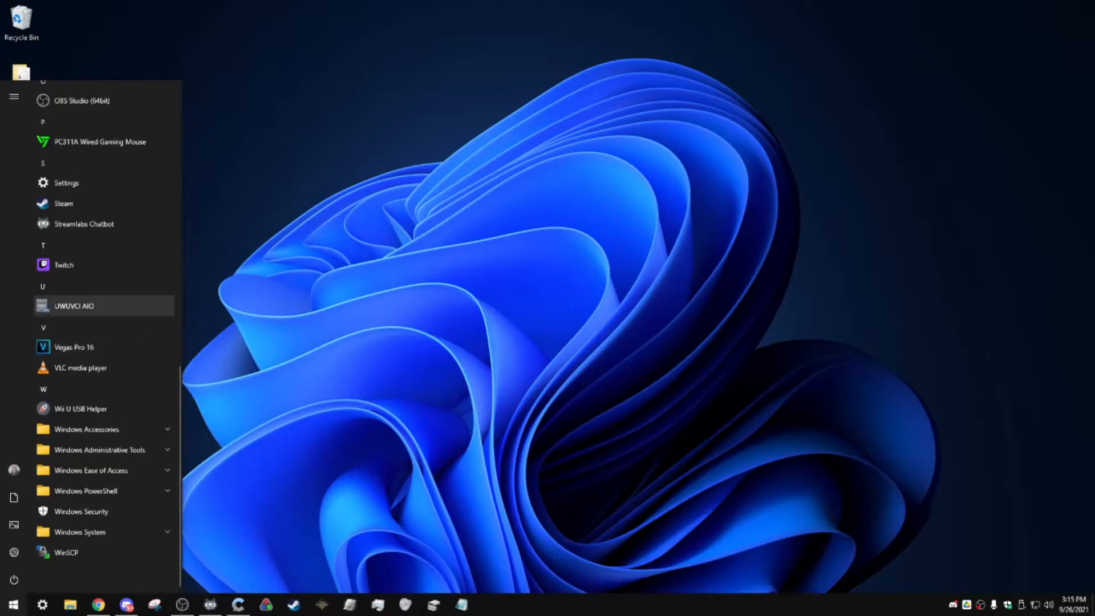
{"action": "left_click", "coordinate": [75, 306]}
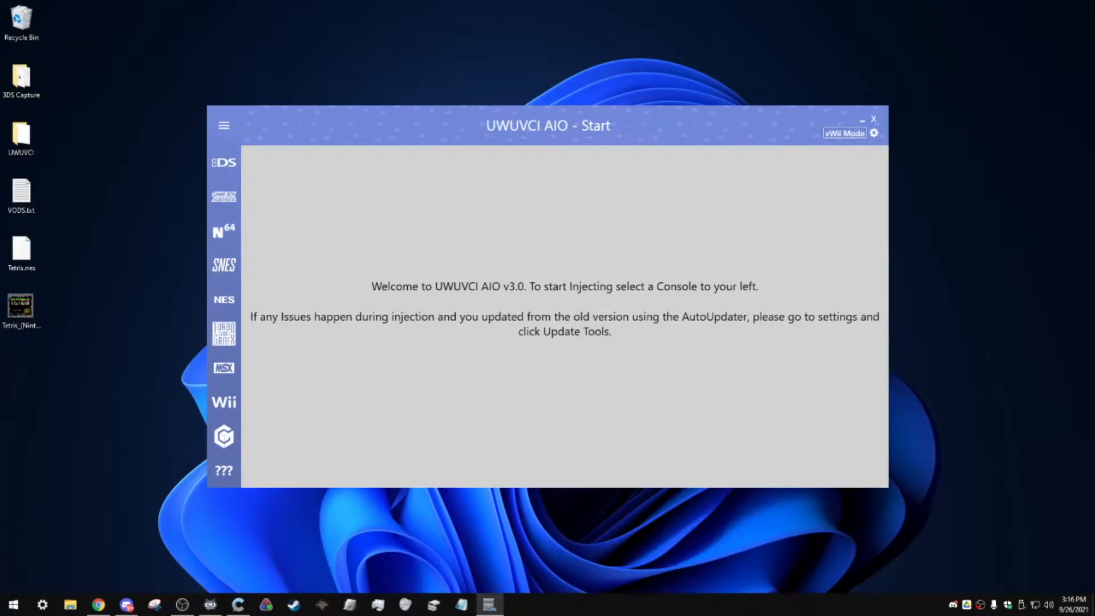
Start an NES inject and choose Metroid US as the base game
{"action": "left_click", "coordinate": [224, 299]}
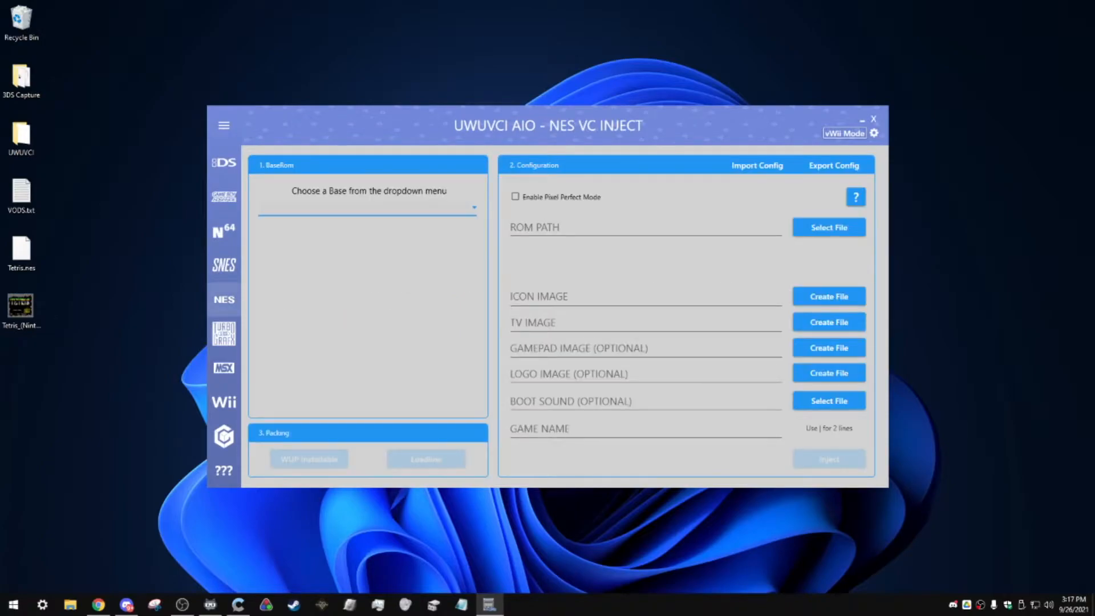
{"action": "left_click", "coordinate": [367, 206]}
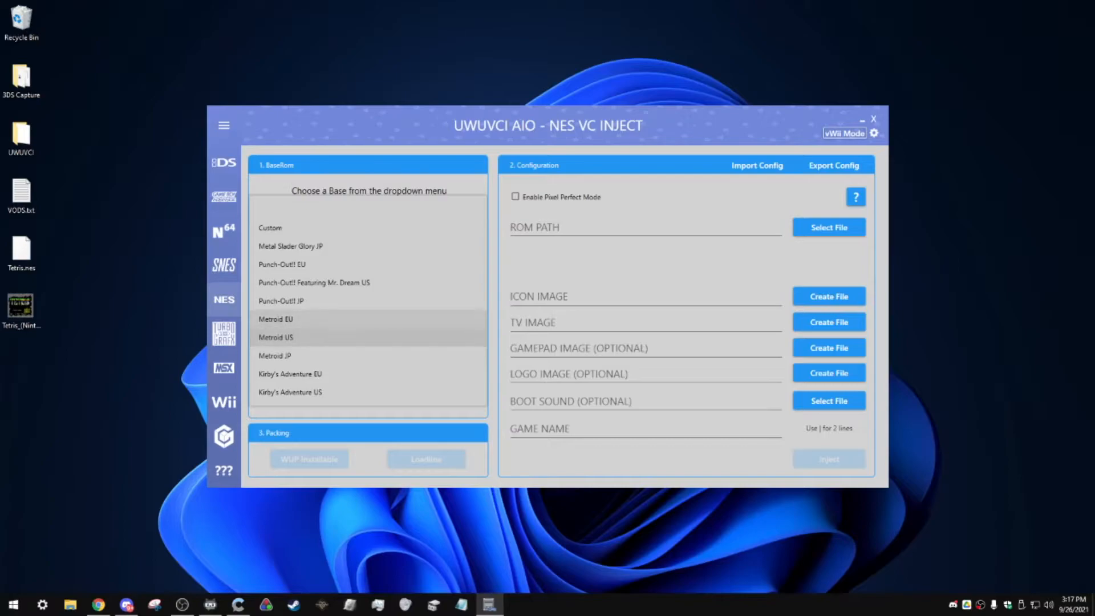
{"action": "left_click", "coordinate": [277, 337]}
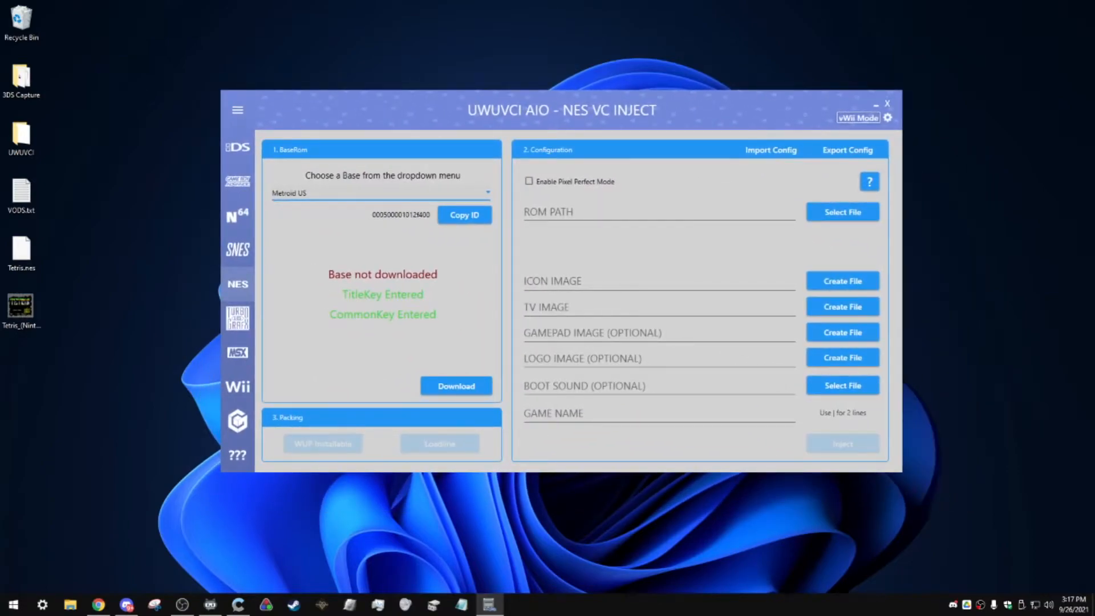
Download the Metroid US base until it reports Base Downloaded
{"action": "left_click", "coordinate": [455, 385]}
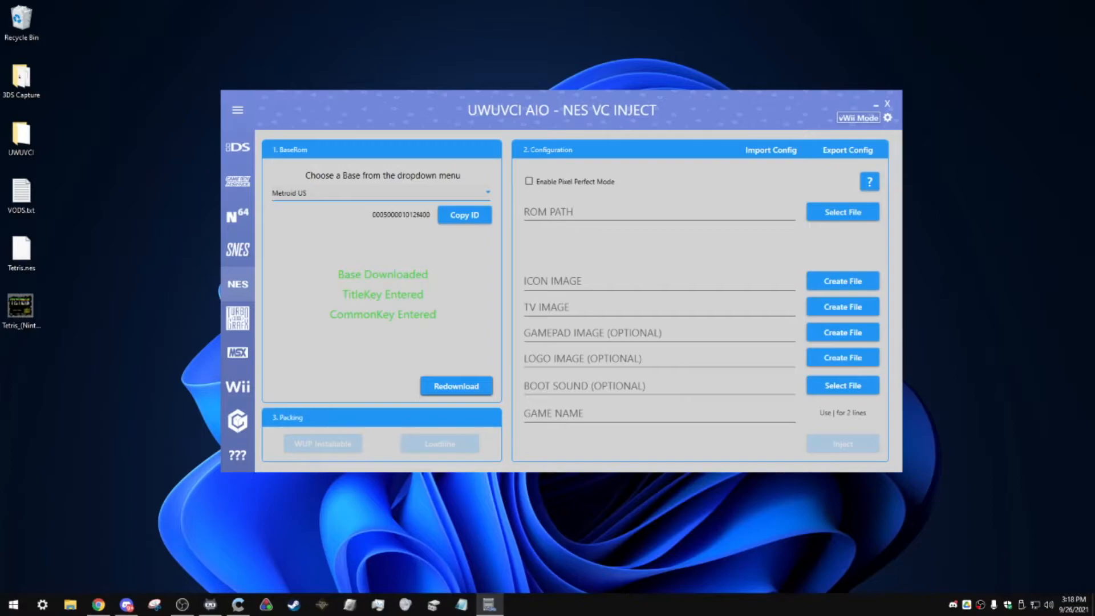
{"action": "mouse_move", "coordinate": [841, 212]}
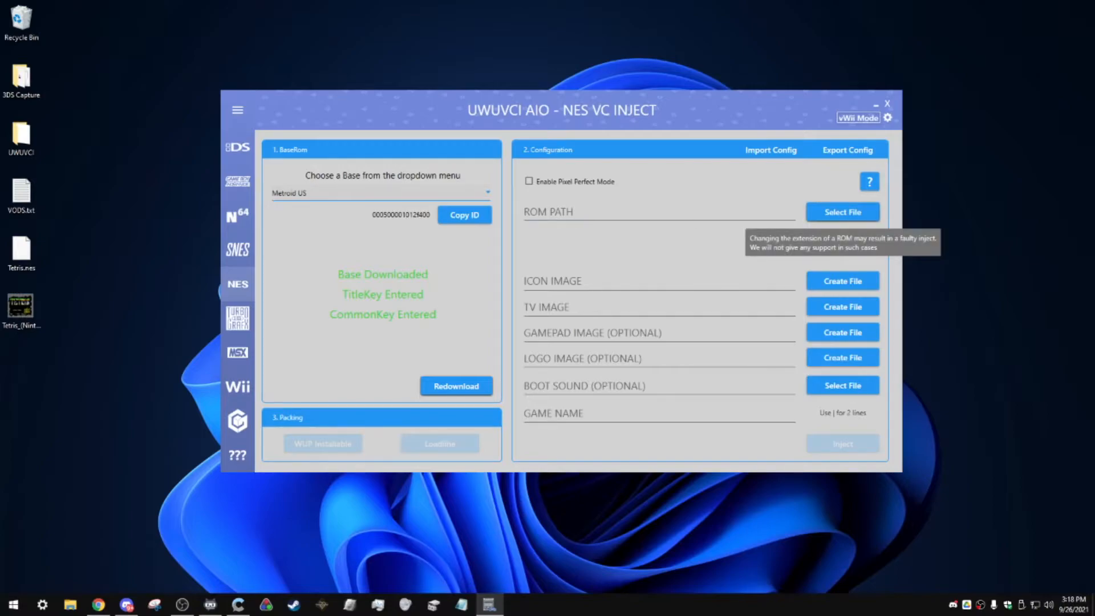
Open the ROM file chooser to pick Tetris.nes from the Desktop
{"action": "left_click", "coordinate": [842, 212]}
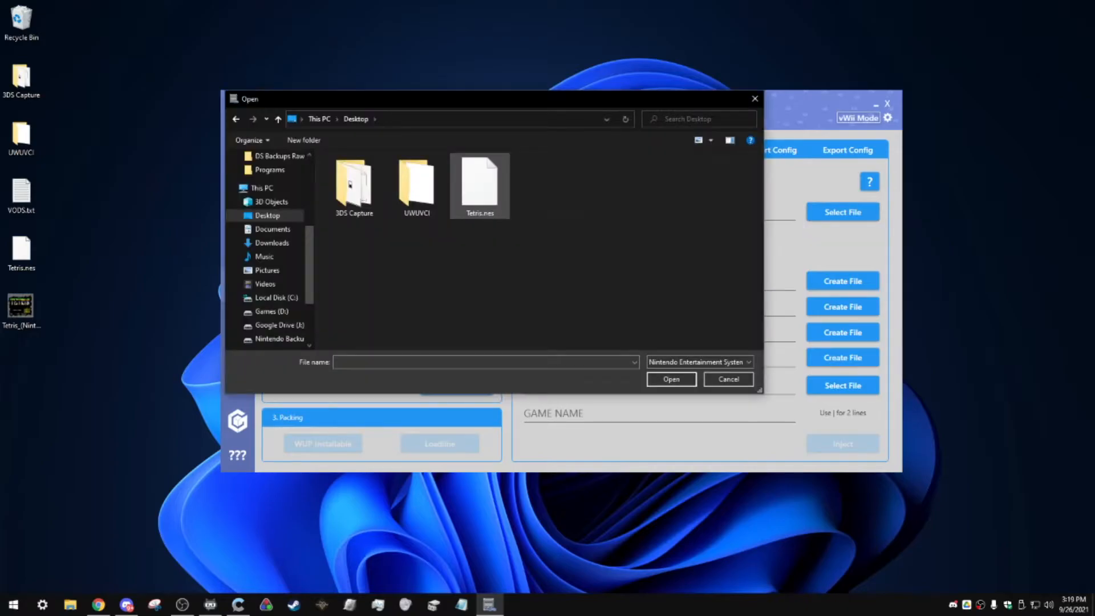
{"action": "mouse_move", "coordinate": [479, 175]}
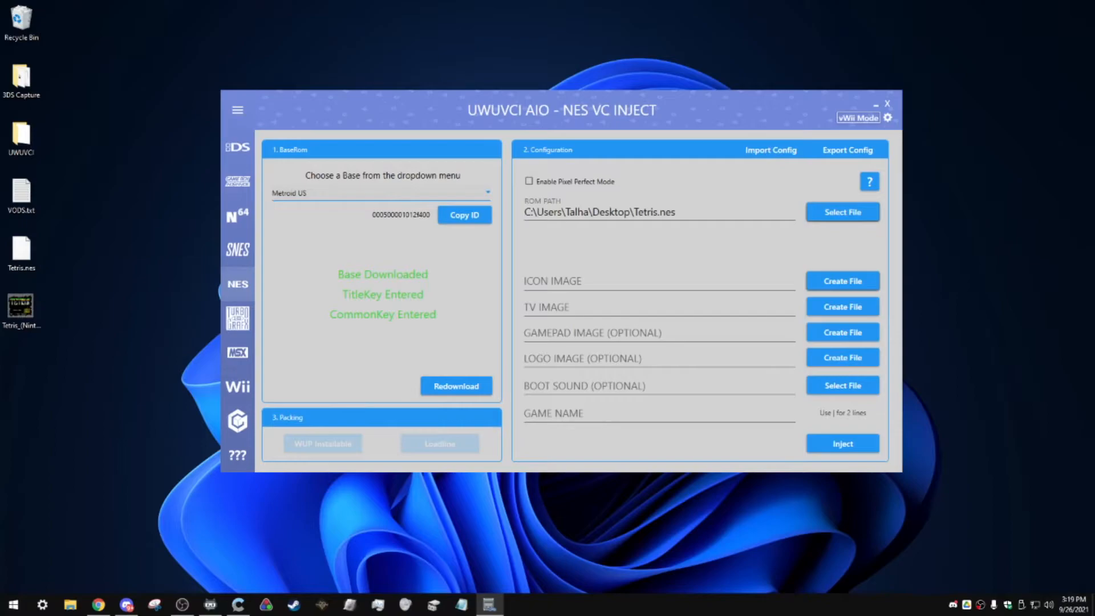
Create the icon in NES style after previewing Alt 2, and open the image chooser
{"action": "left_click", "coordinate": [842, 281]}
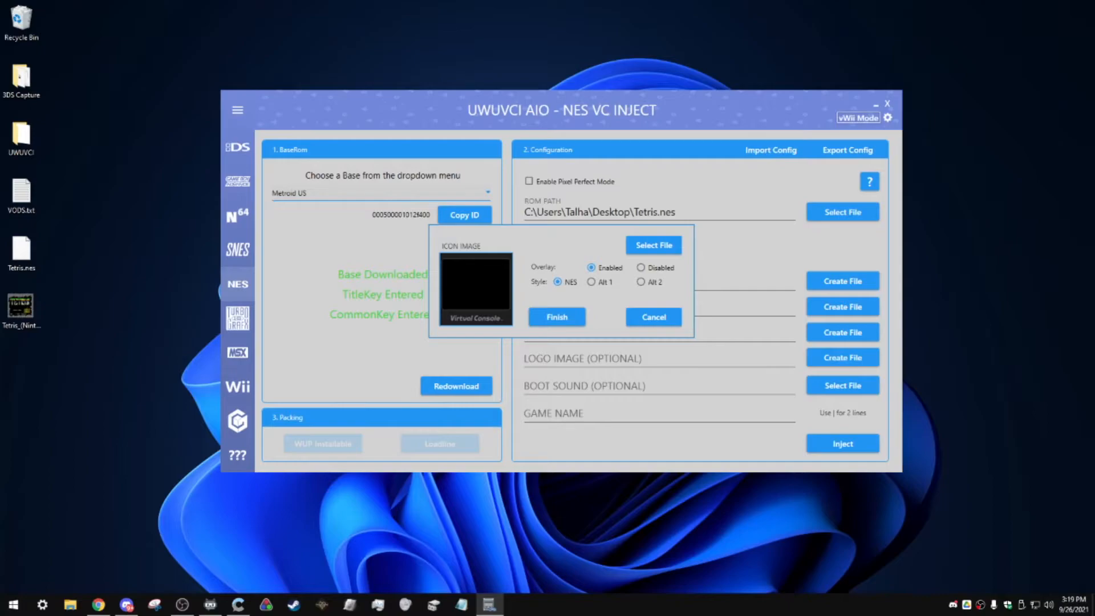
{"action": "left_click", "coordinate": [642, 282]}
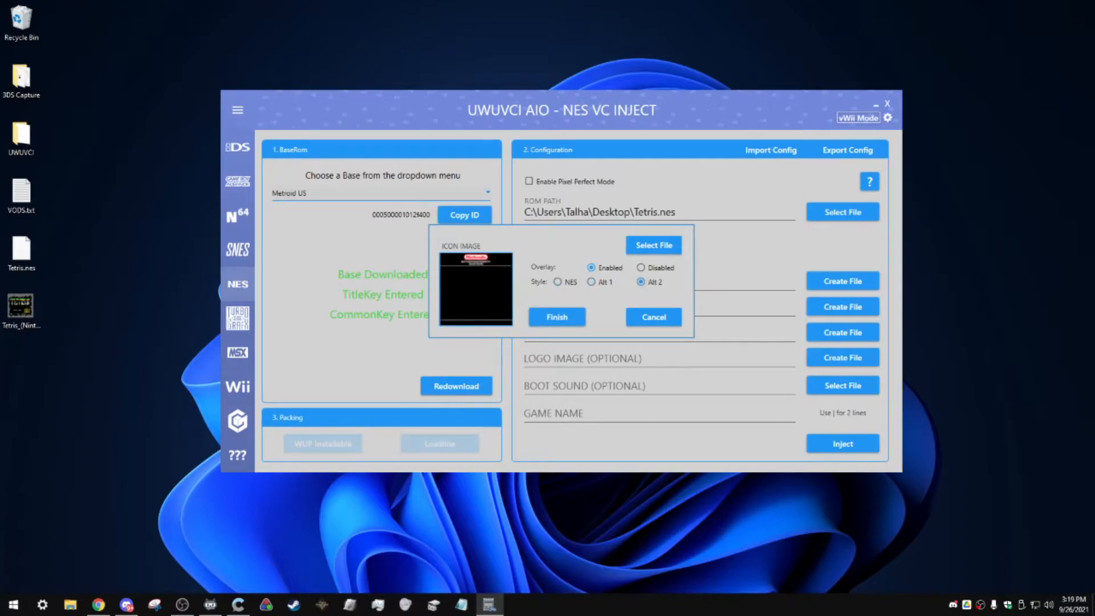
{"action": "left_click", "coordinate": [559, 282]}
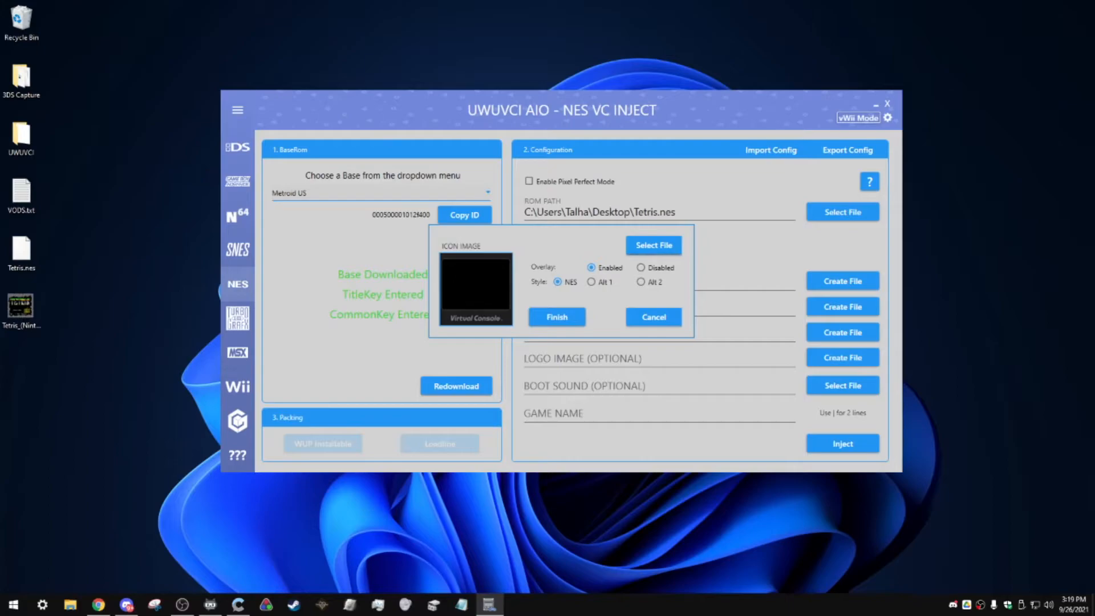
{"action": "left_click", "coordinate": [653, 246]}
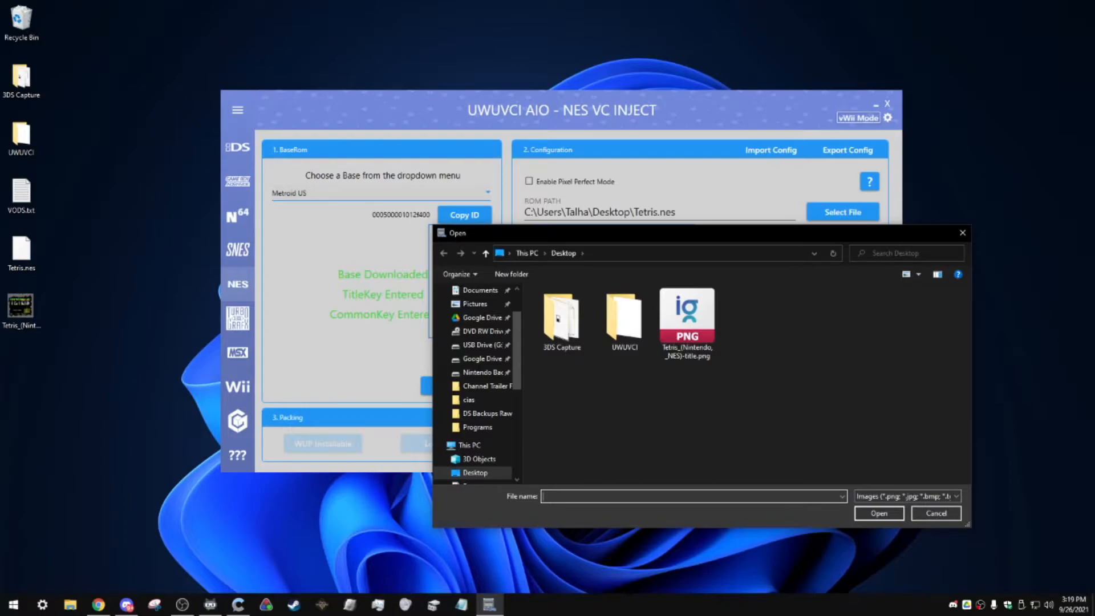
Use Tetris_(Nintendo_NES)-title.png for the icon and finish the icon creator
{"action": "right_click", "coordinate": [686, 314]}
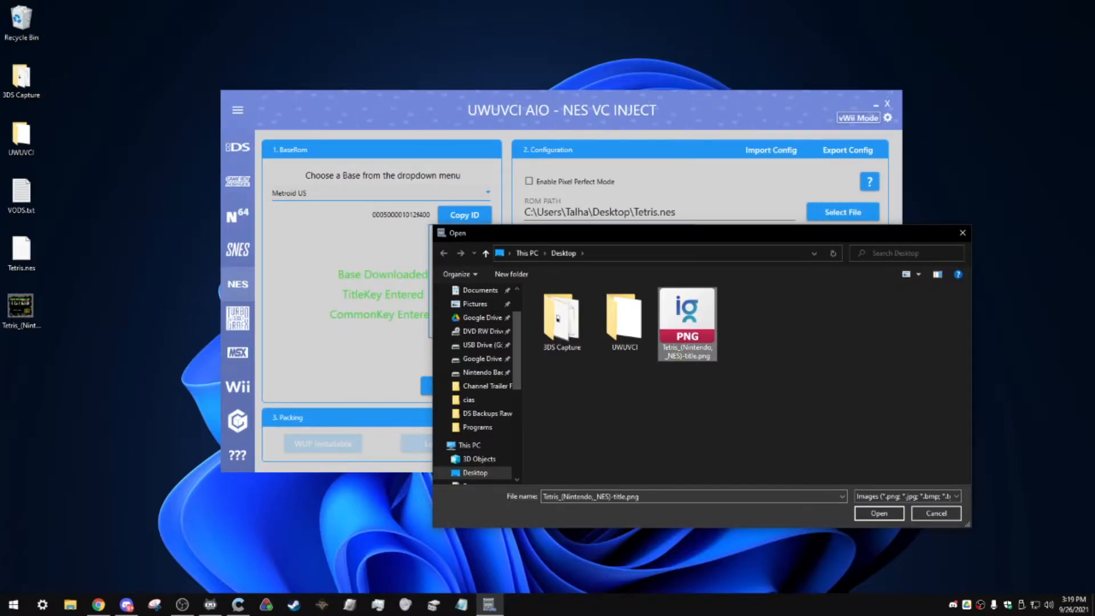
{"action": "double_click", "coordinate": [687, 313]}
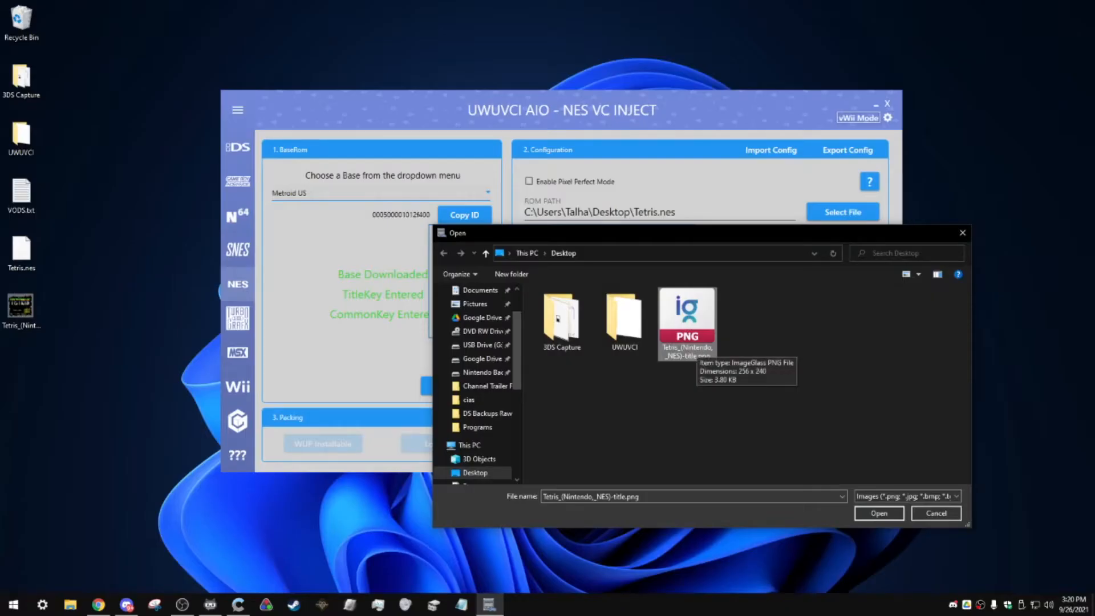
{"action": "left_click", "coordinate": [879, 513]}
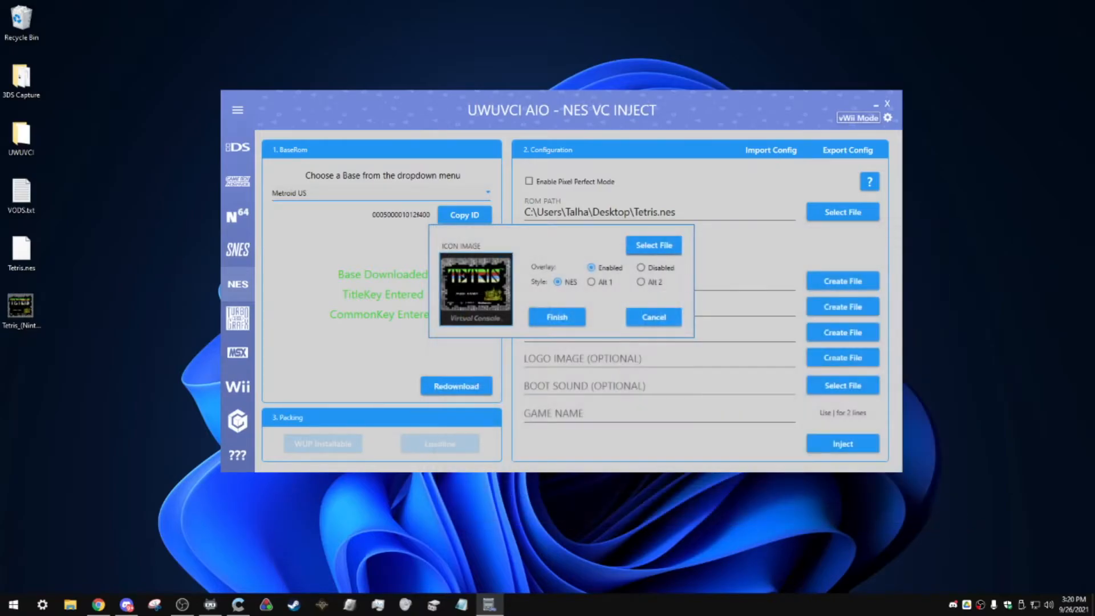
{"action": "left_click", "coordinate": [557, 317]}
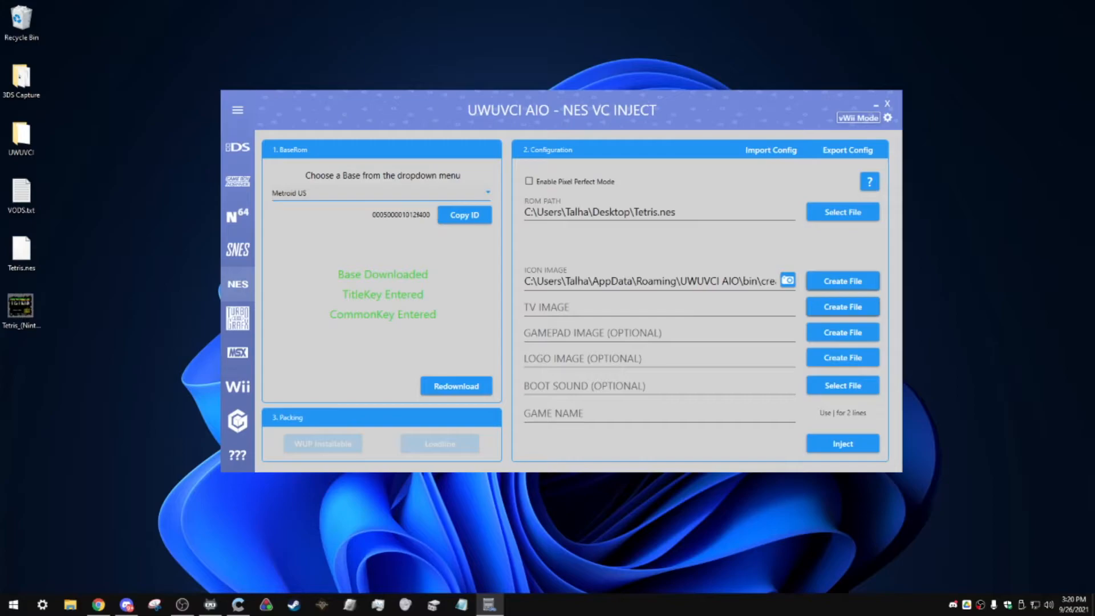
Create the TV image with game name Tetris and release year 1989
{"action": "left_click", "coordinate": [842, 305]}
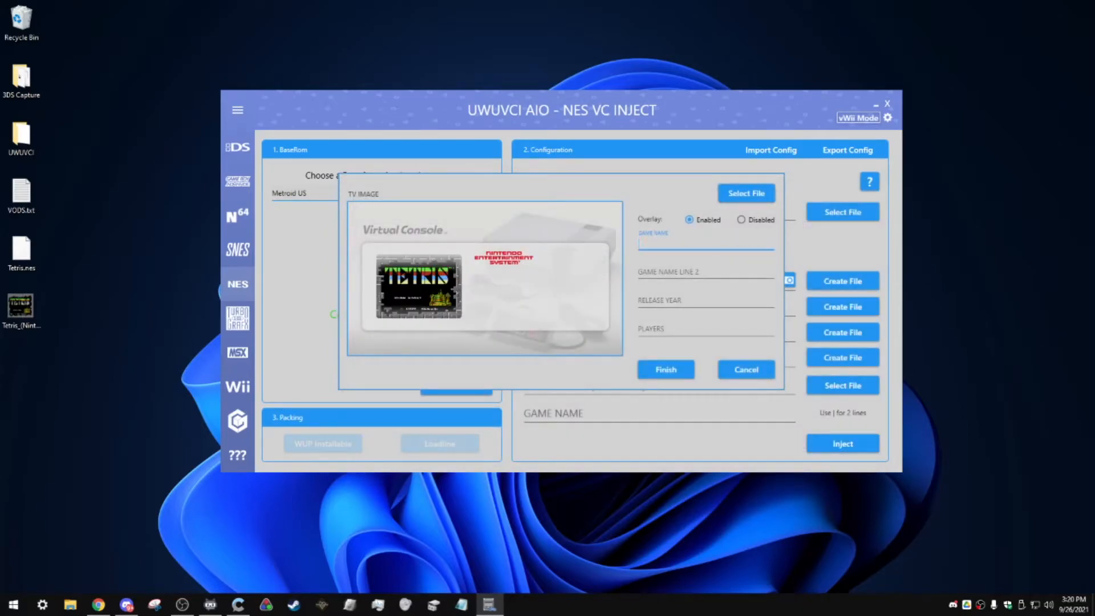
{"action": "type", "text": "Tet"}
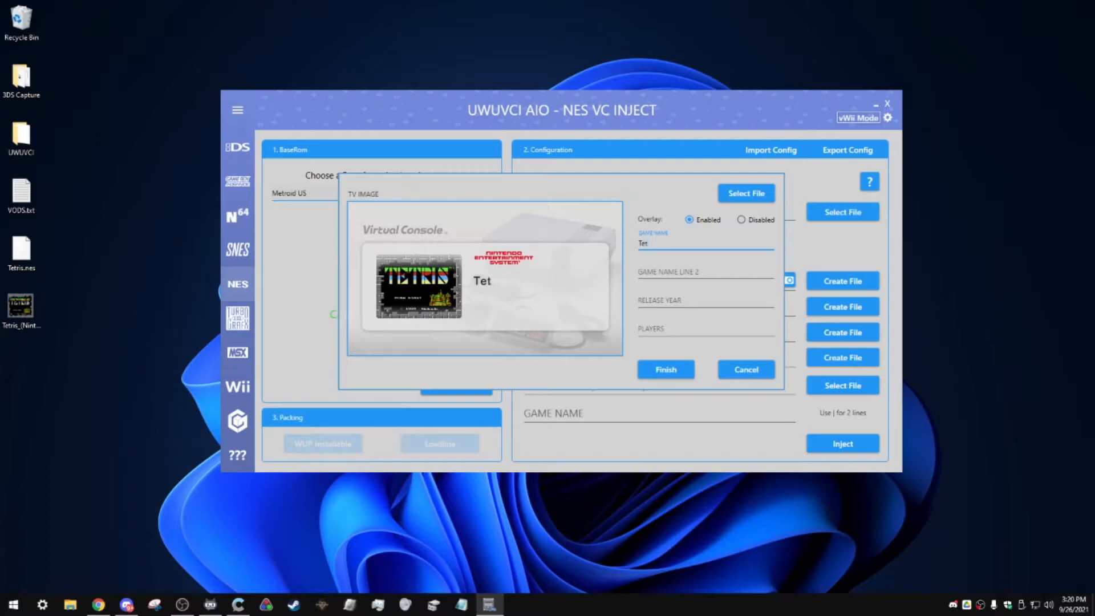
{"action": "type", "text": "ris"}
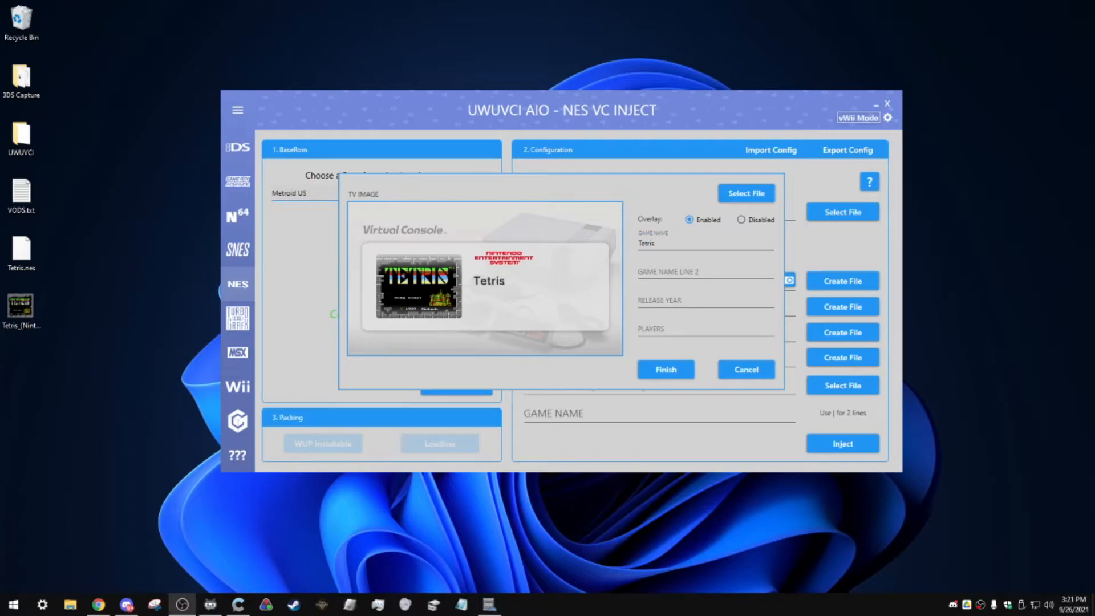
{"action": "type", "text": "1989"}
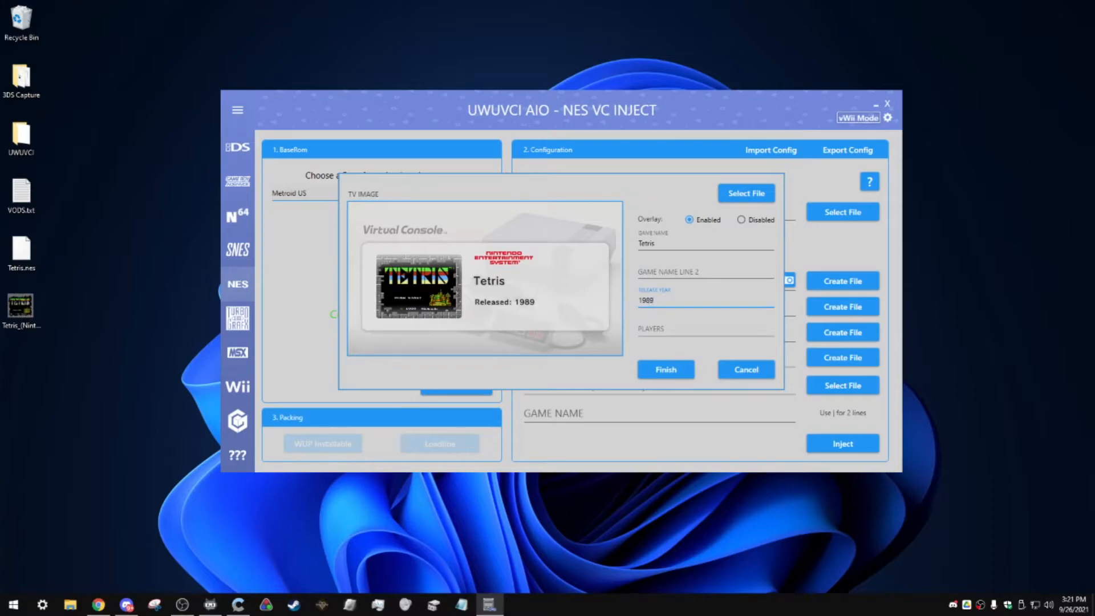
{"action": "left_click", "coordinate": [705, 273]}
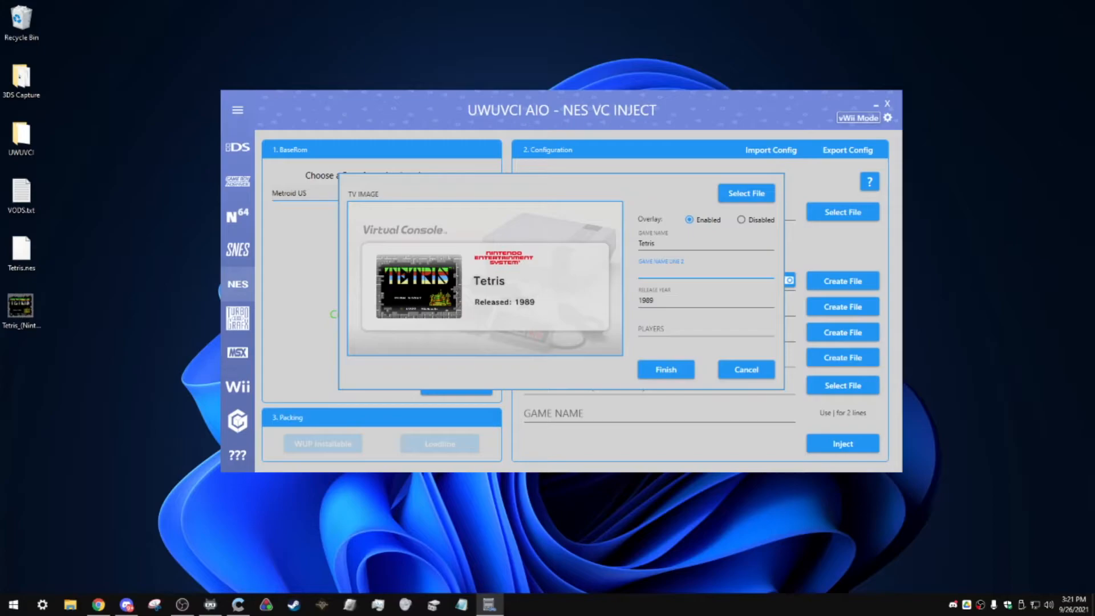
{"action": "type", "text": "igeij"}
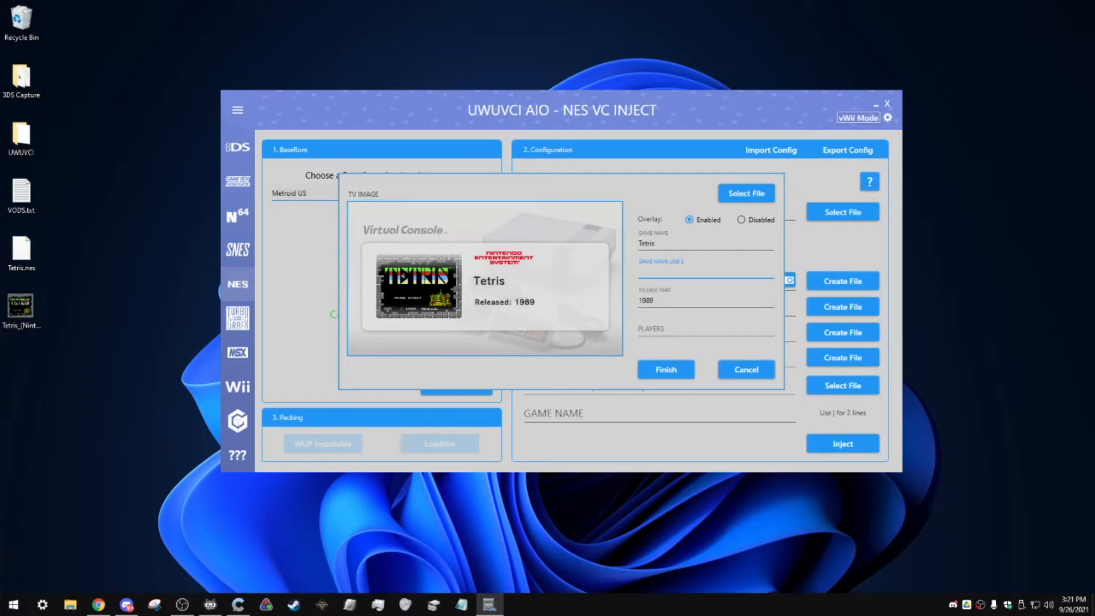
{"action": "left_click", "coordinate": [704, 271]}
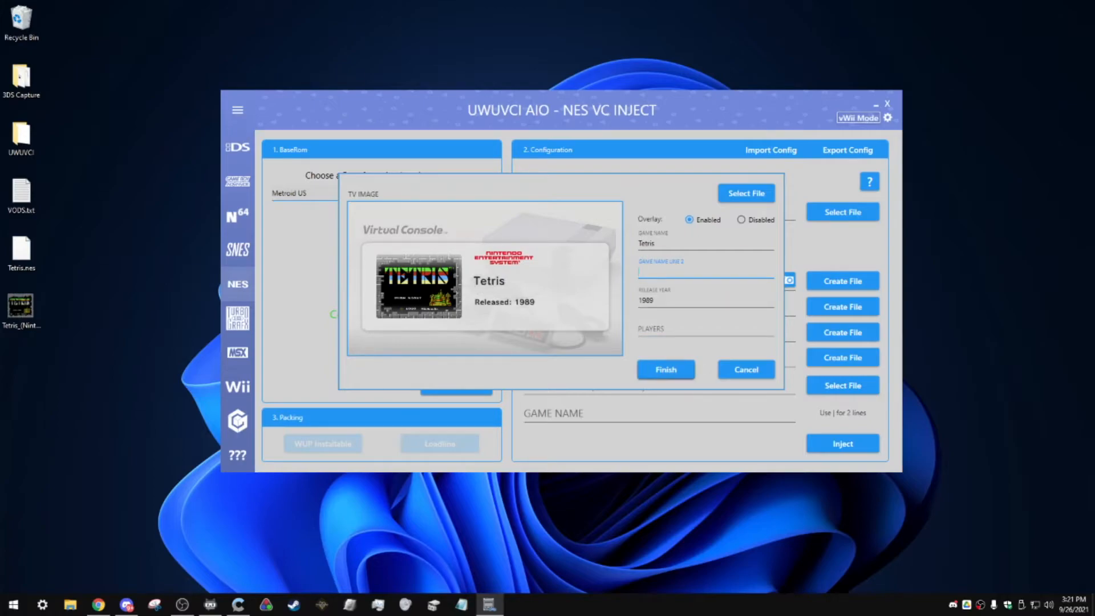
{"action": "left_click", "coordinate": [665, 370]}
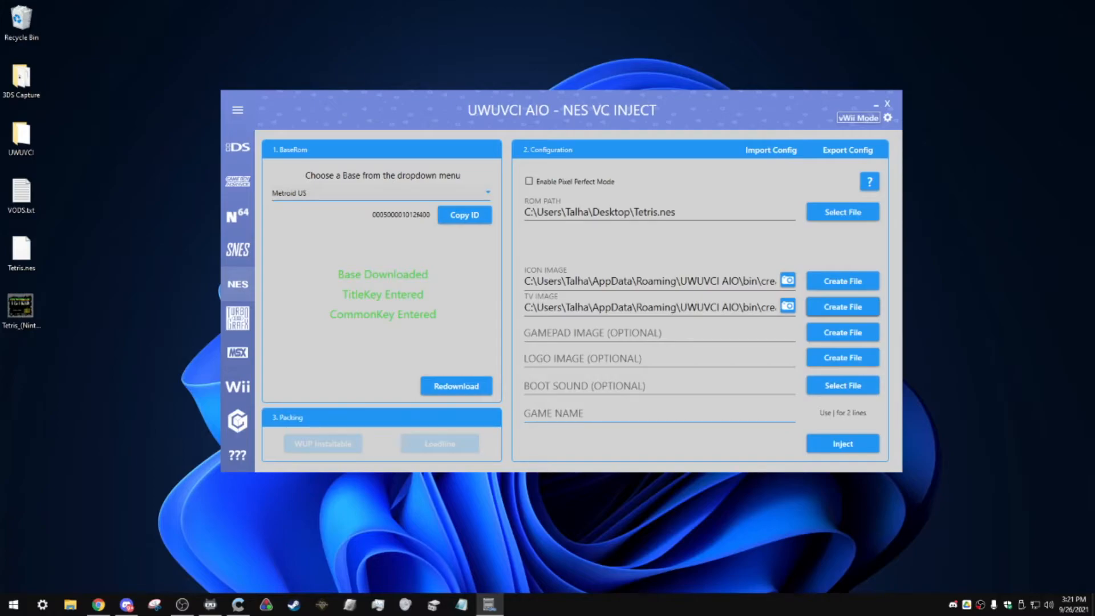
Enter 'Tetris' as the game name, trying 'Tetris|NES' before reverting
{"action": "left_click", "coordinate": [657, 413]}
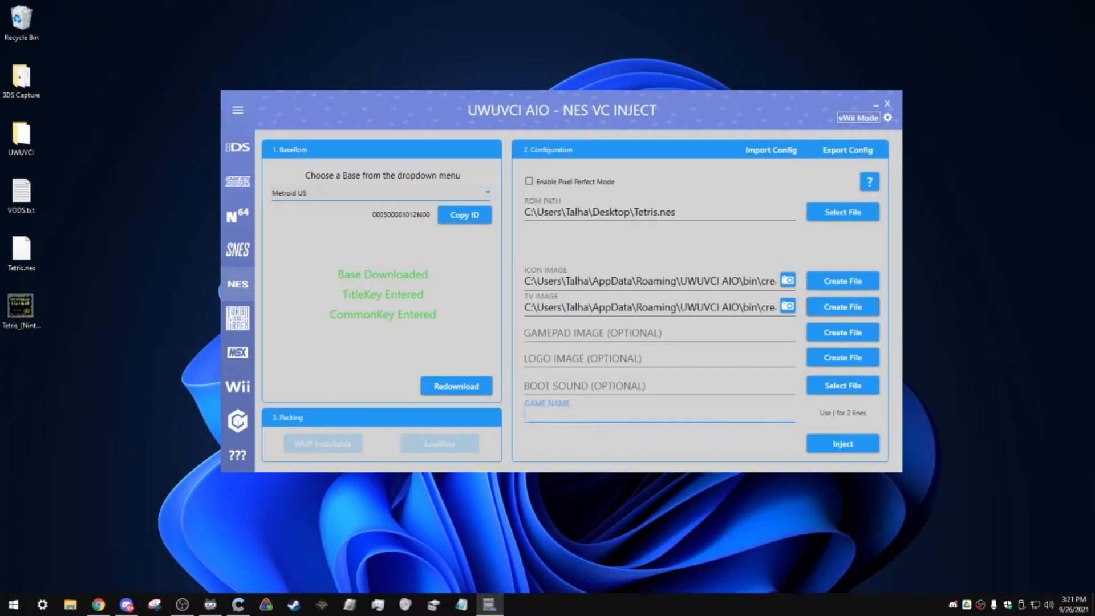
{"action": "type", "text": "Tetris"}
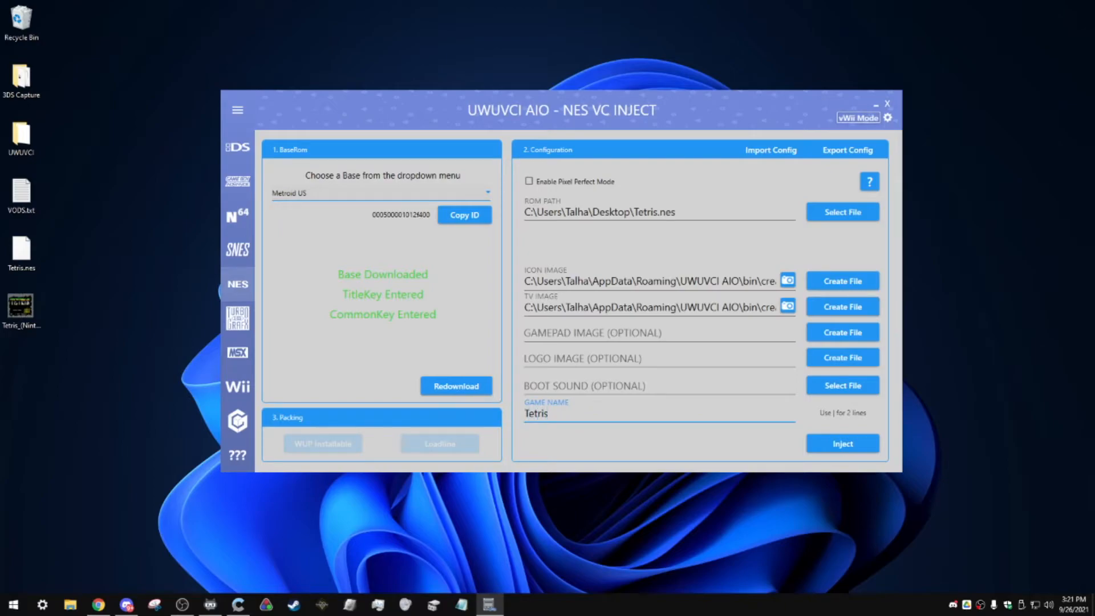
{"action": "left_click", "coordinate": [559, 414]}
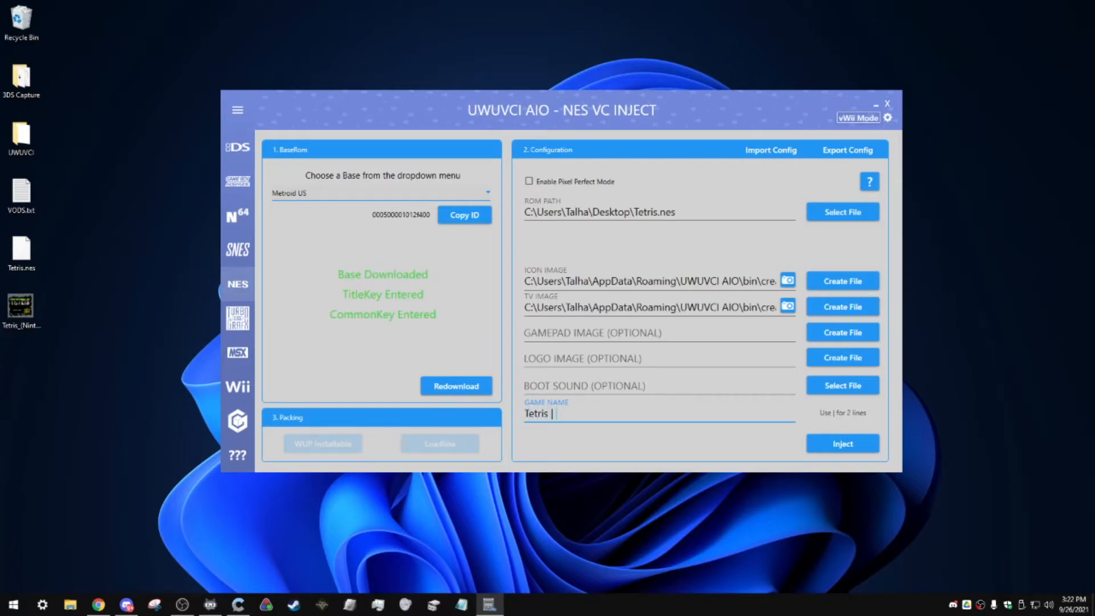
{"action": "key", "text": "backspace"}
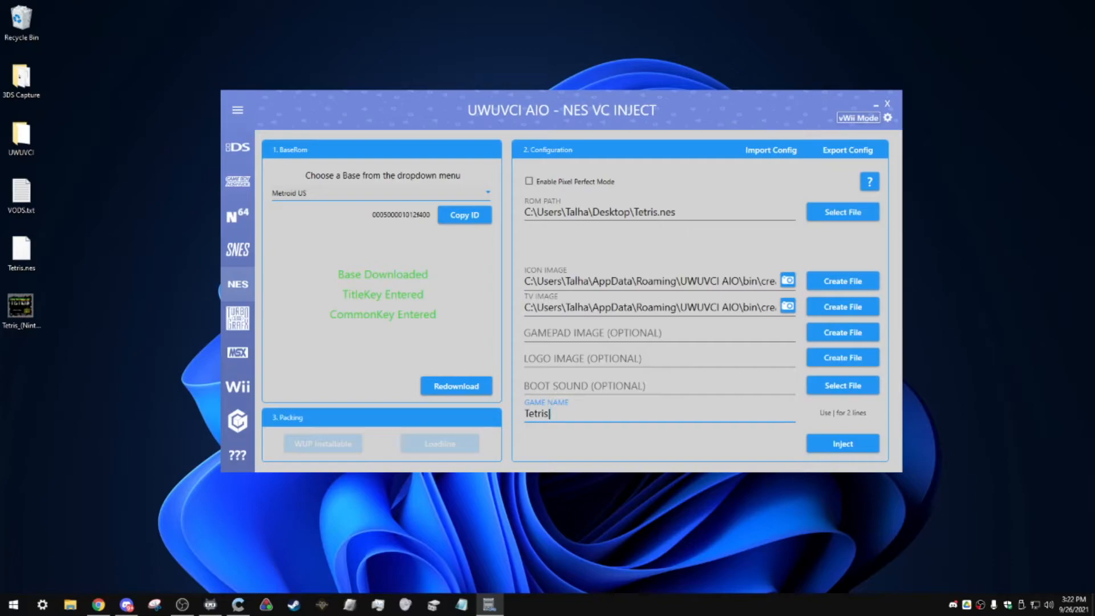
{"action": "type", "text": "NES"}
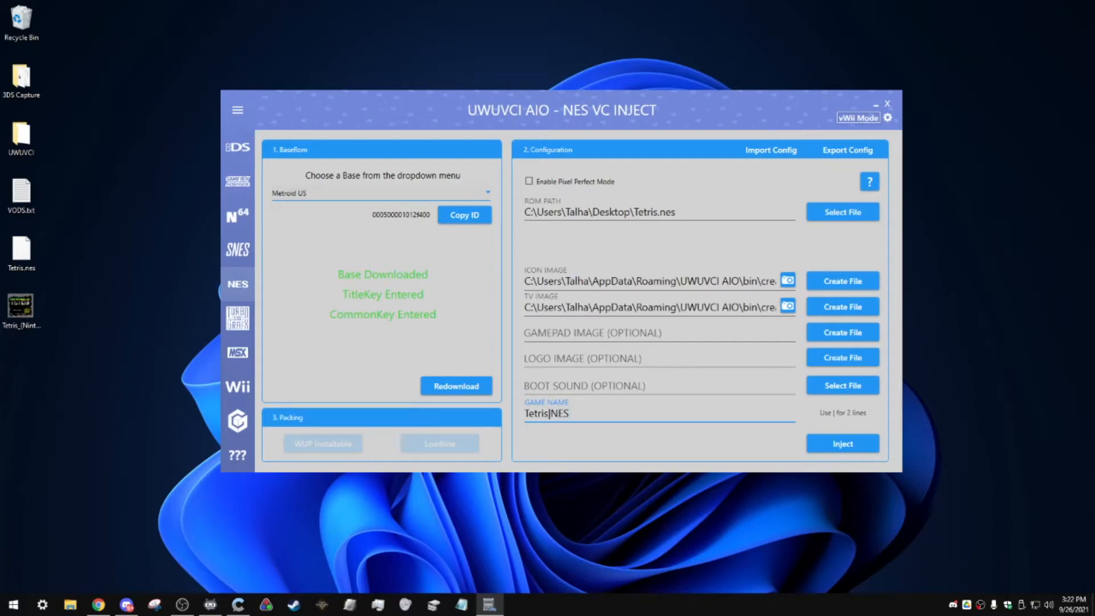
{"action": "key", "text": "BackSpace"}
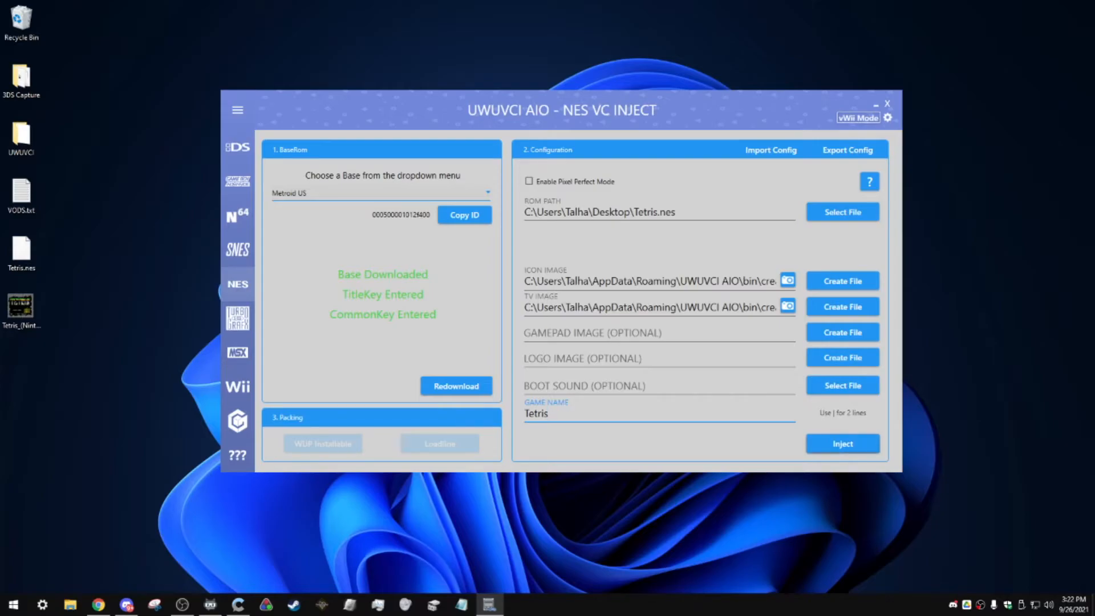
Inject the Tetris NES game and open the folder with the finished output
{"action": "left_click", "coordinate": [842, 443]}
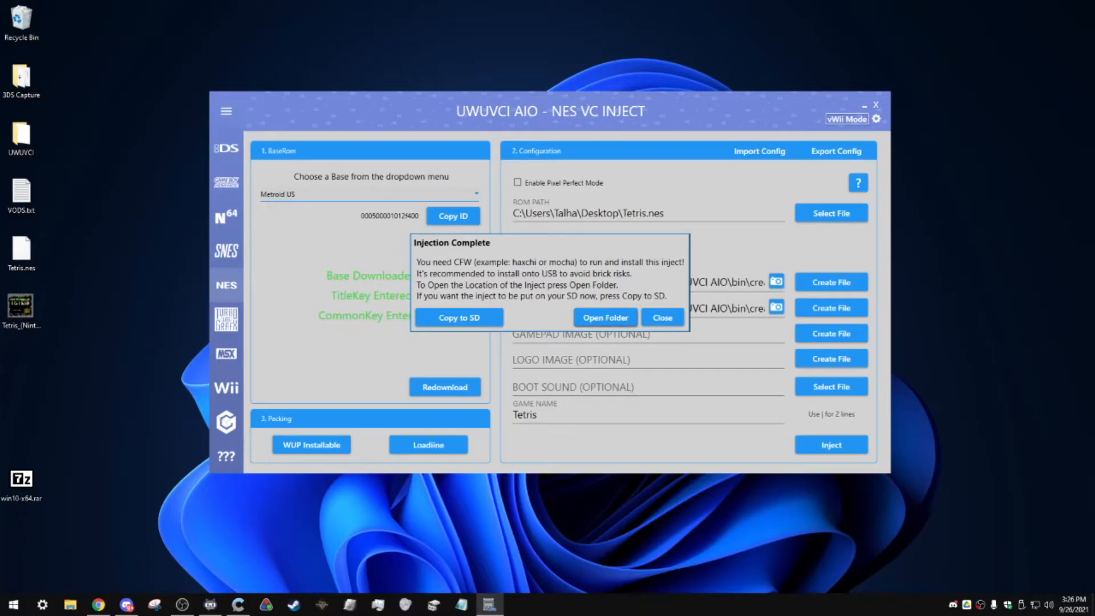
{"action": "left_click", "coordinate": [661, 318]}
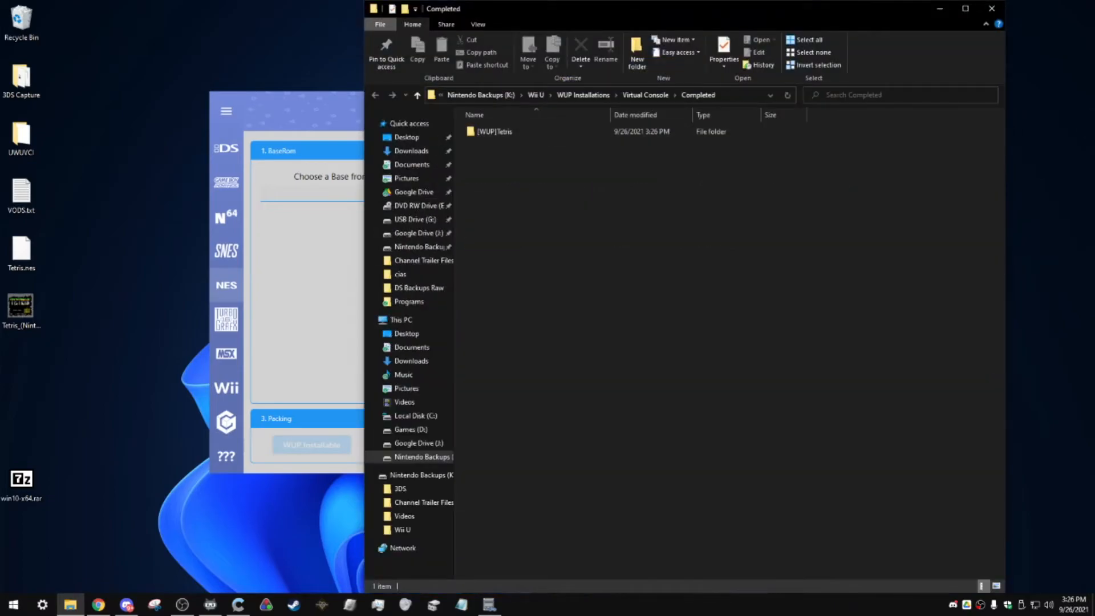
Select [WUP]Tetris and open the WII (L:) drive in another window
{"action": "left_click", "coordinate": [497, 131]}
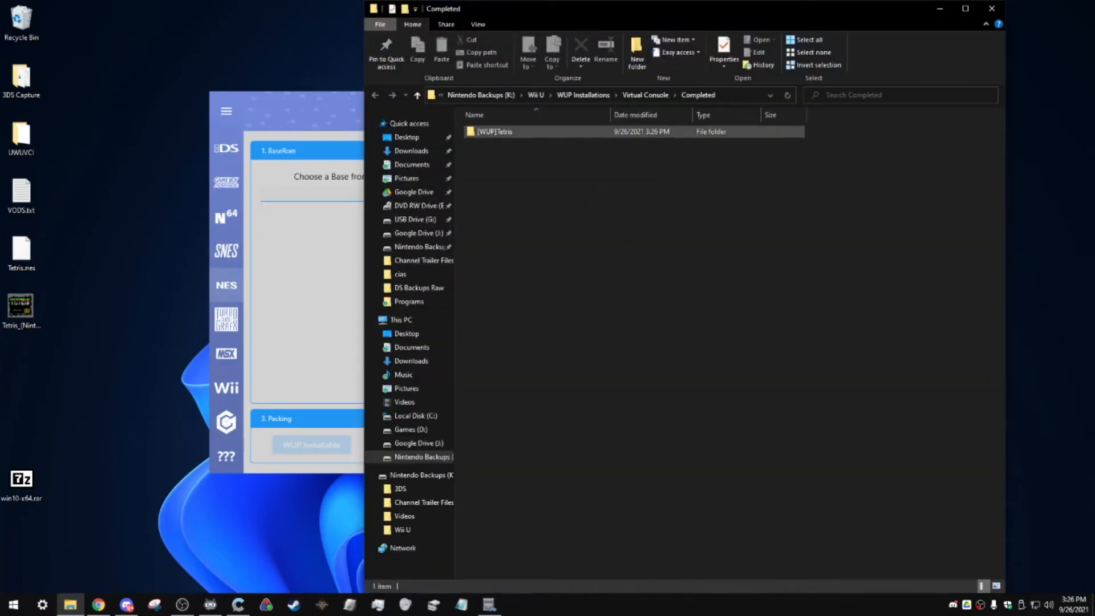
{"action": "double_click", "coordinate": [495, 131]}
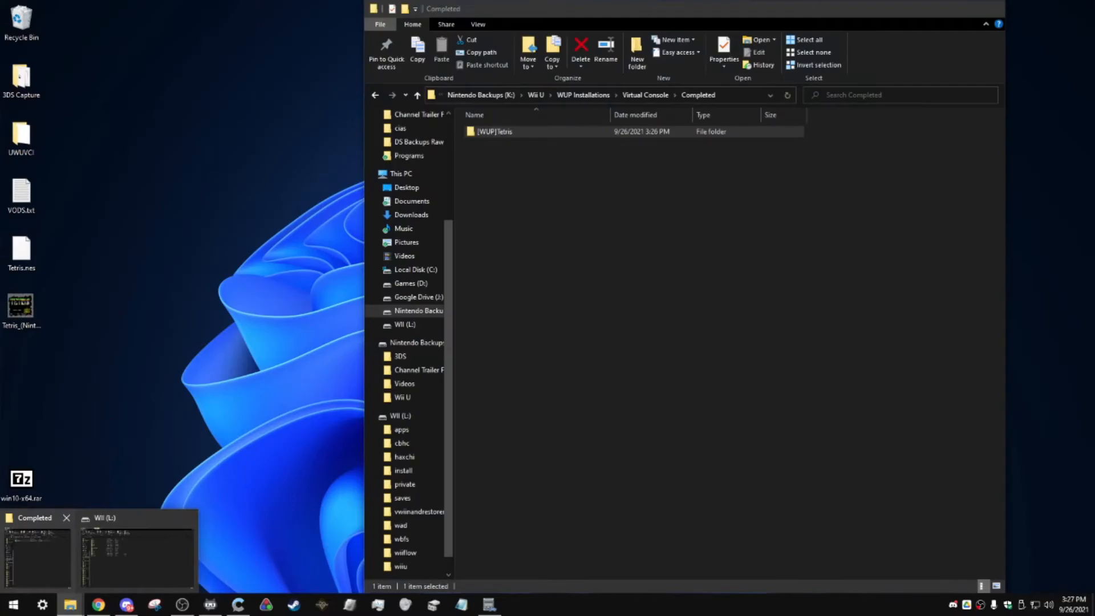
Bring up the WII (L:) SD card window and open its install folder
{"action": "left_click", "coordinate": [133, 555]}
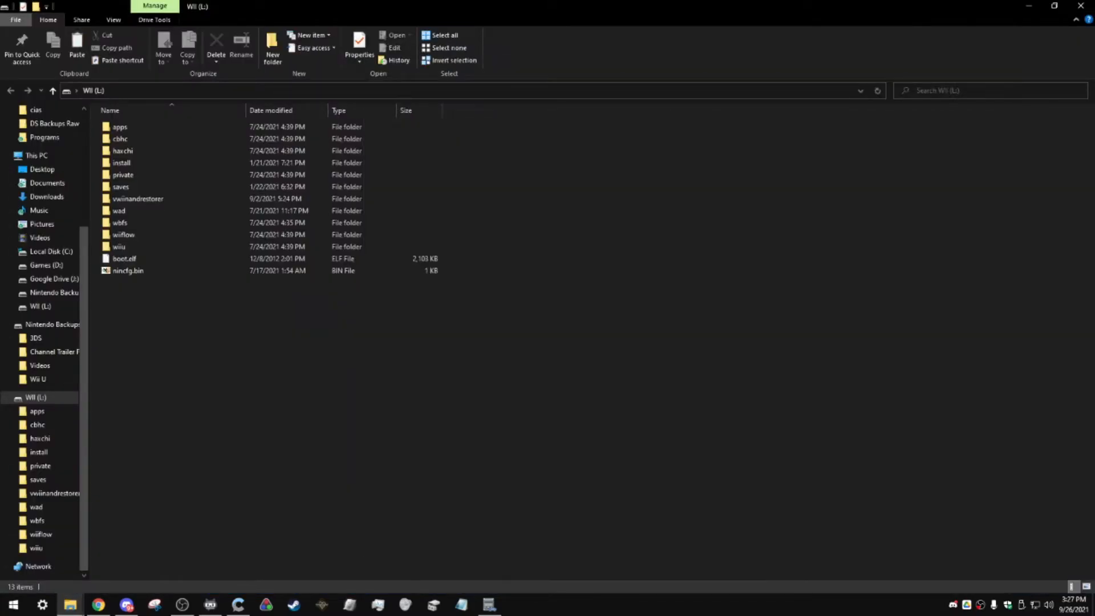
{"action": "left_click", "coordinate": [121, 162]}
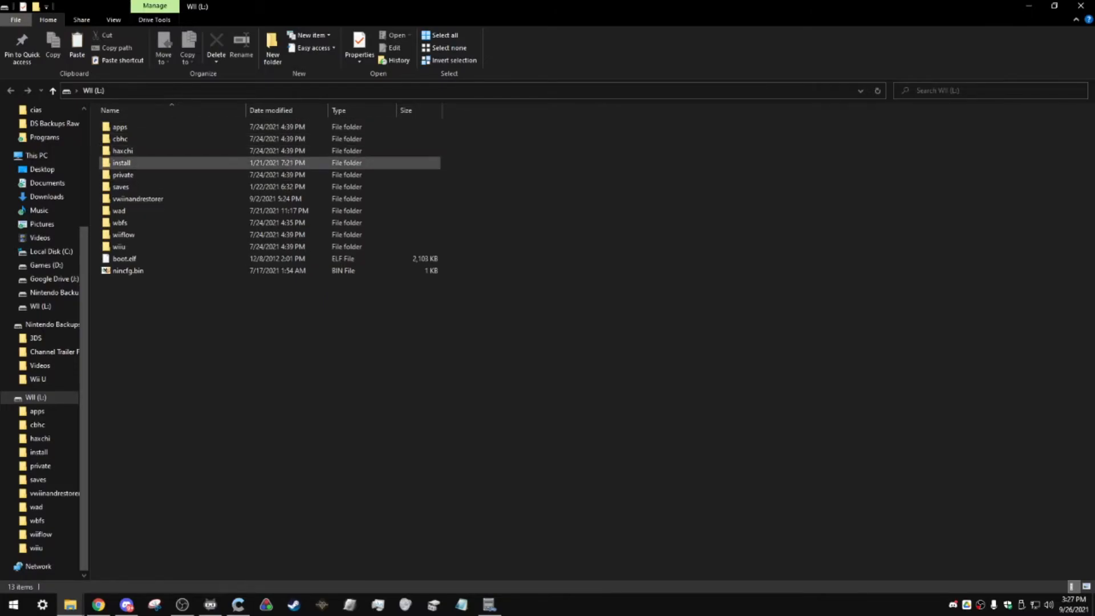
{"action": "double_click", "coordinate": [121, 163]}
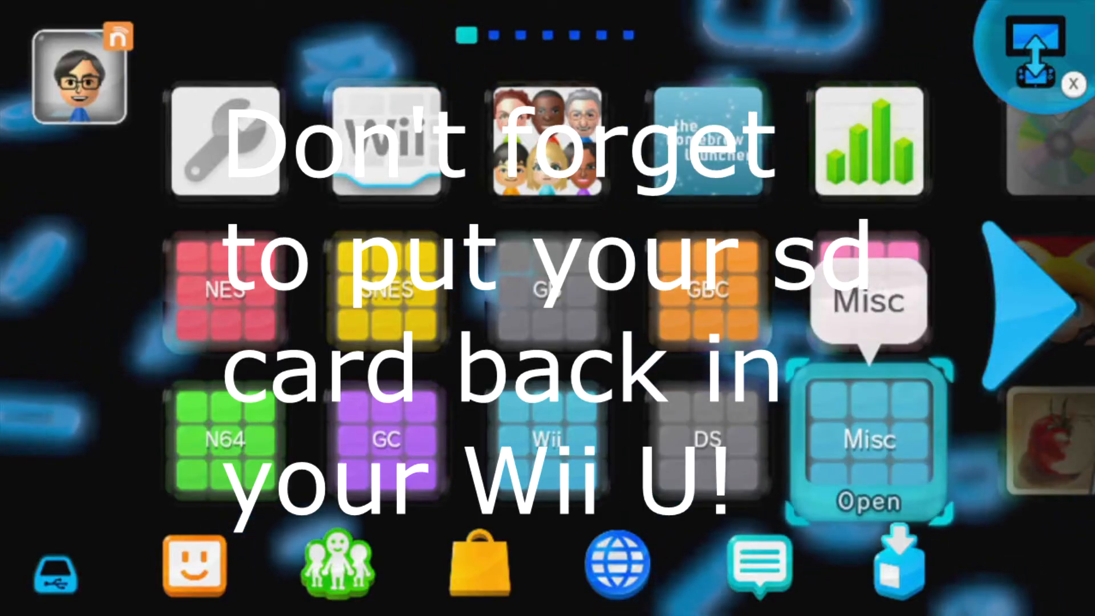
Launch WUP Installer GX2 from the Misc app folder on the Wii U Menu
{"action": "left_click", "coordinate": [868, 437]}
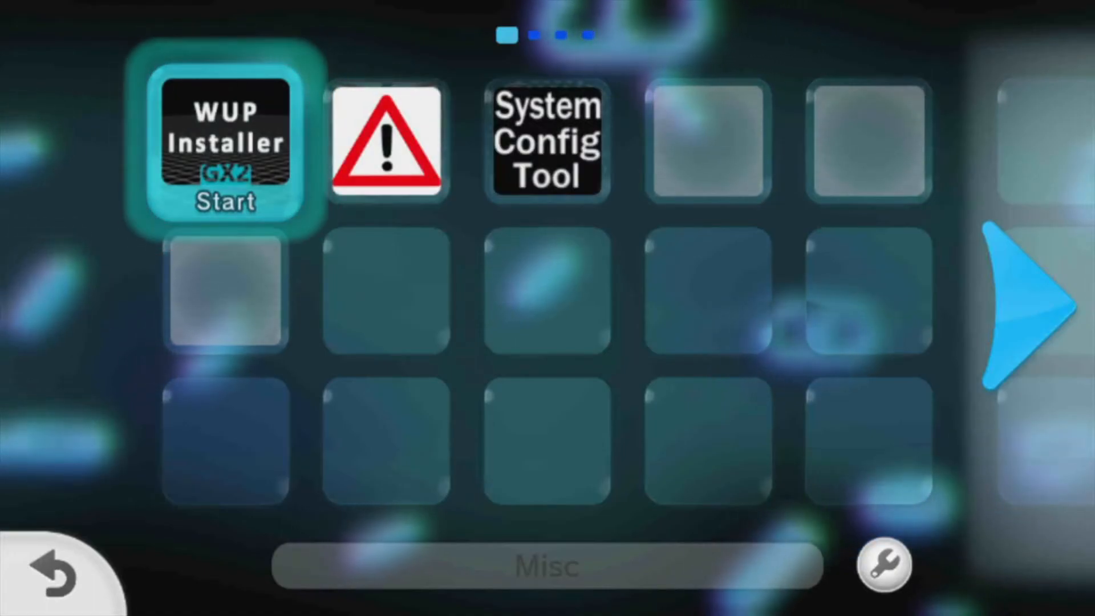
{"action": "left_click", "coordinate": [225, 144]}
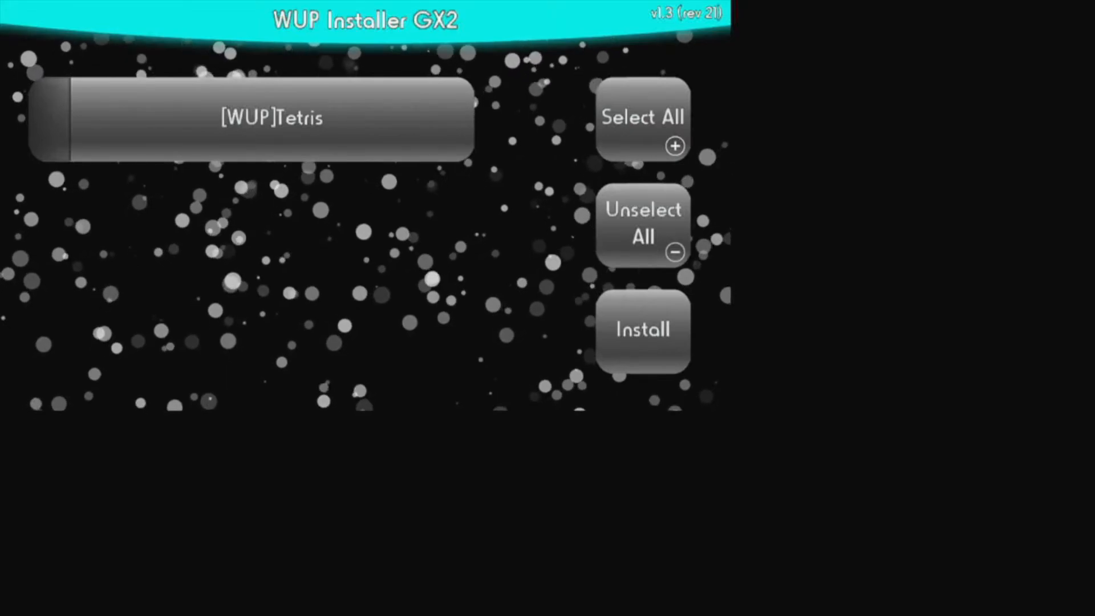
Mark [WUP]Tetris, install it, confirm Yes, choose the install location, and acknowledge success
{"action": "left_click", "coordinate": [252, 117]}
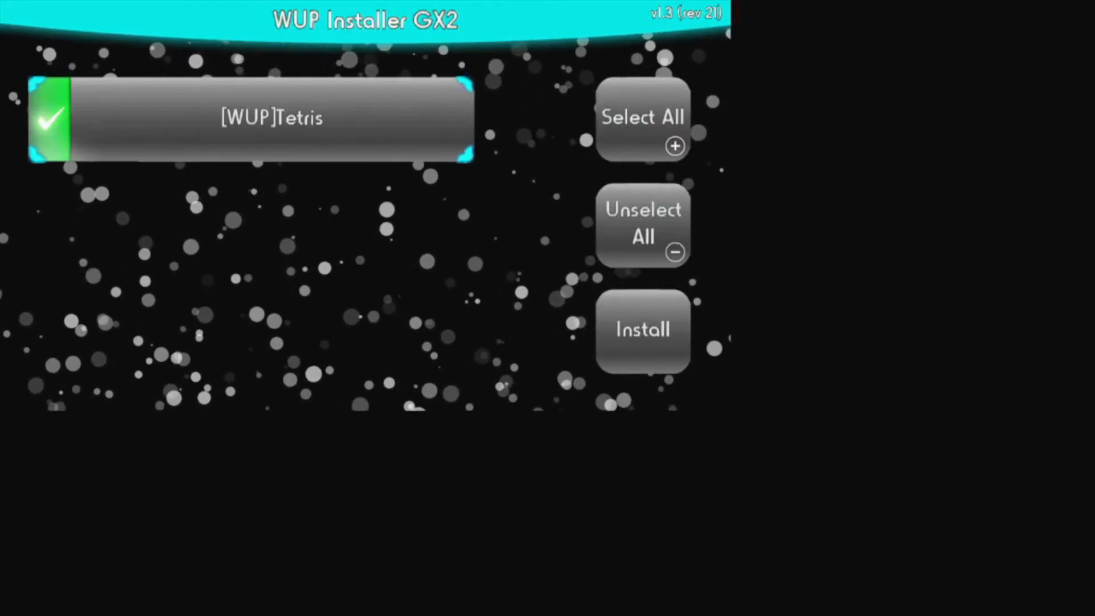
{"action": "left_click", "coordinate": [641, 330]}
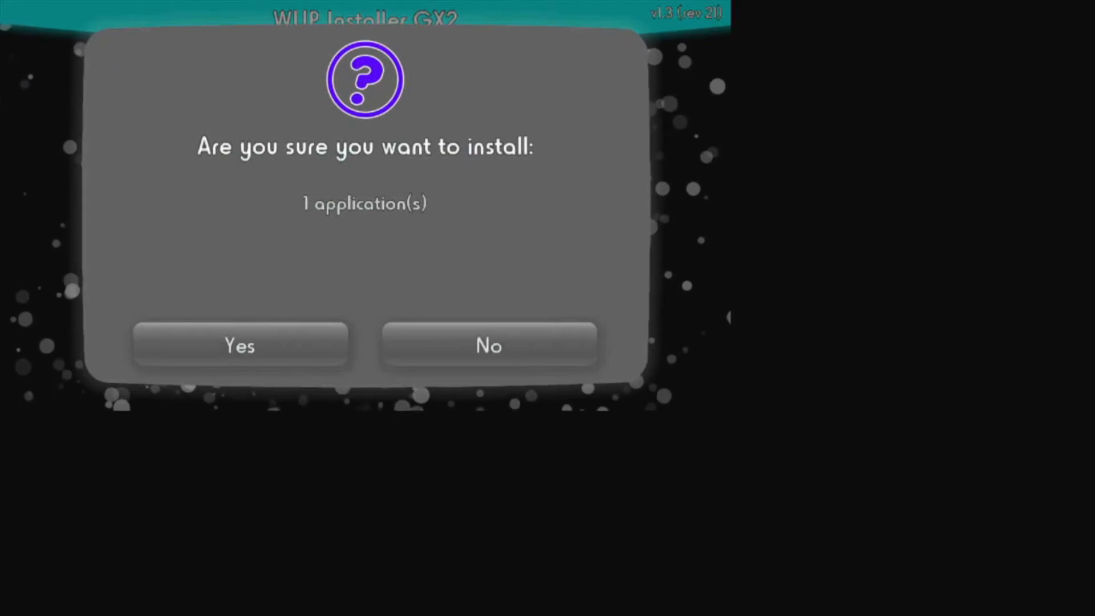
{"action": "left_click", "coordinate": [239, 345]}
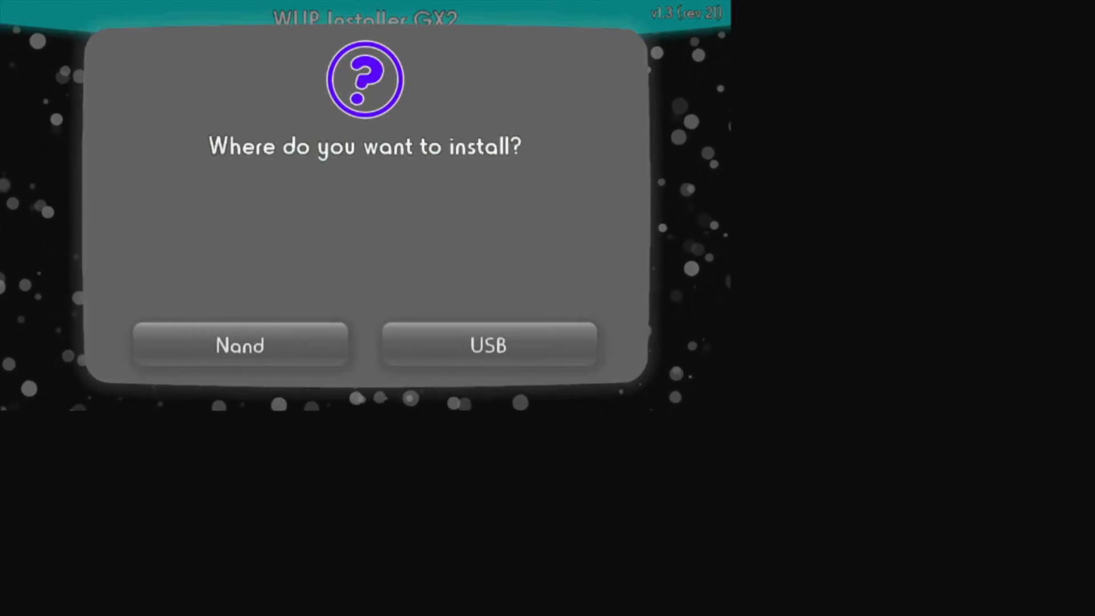
{"action": "left_click", "coordinate": [239, 344]}
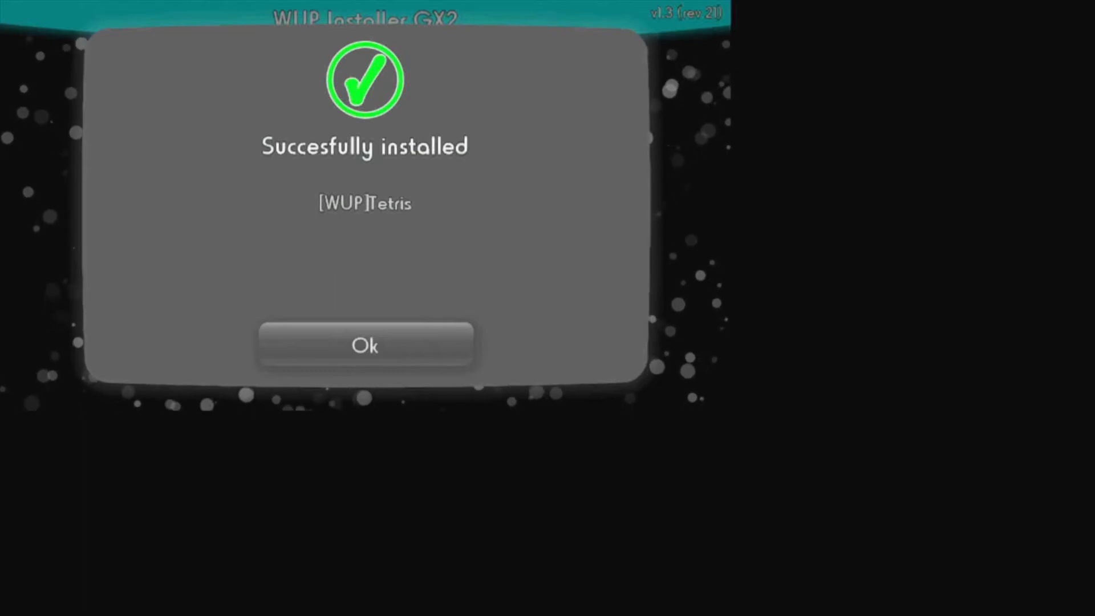
{"action": "left_click", "coordinate": [365, 346]}
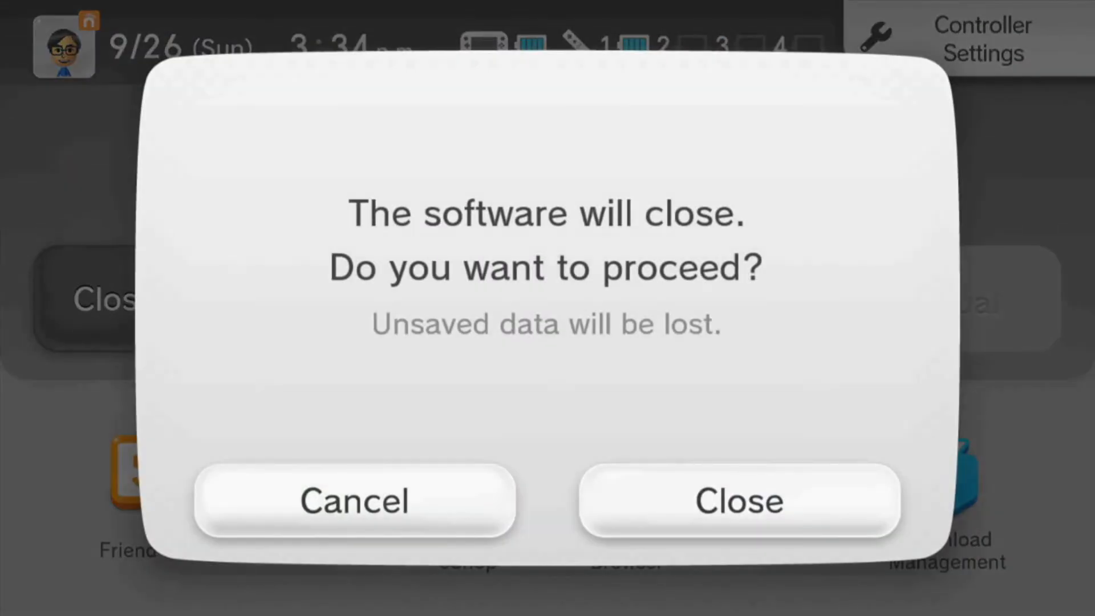
Close WUP Installer GX2 and launch the newly installed Tetris icon
{"action": "left_click", "coordinate": [738, 502]}
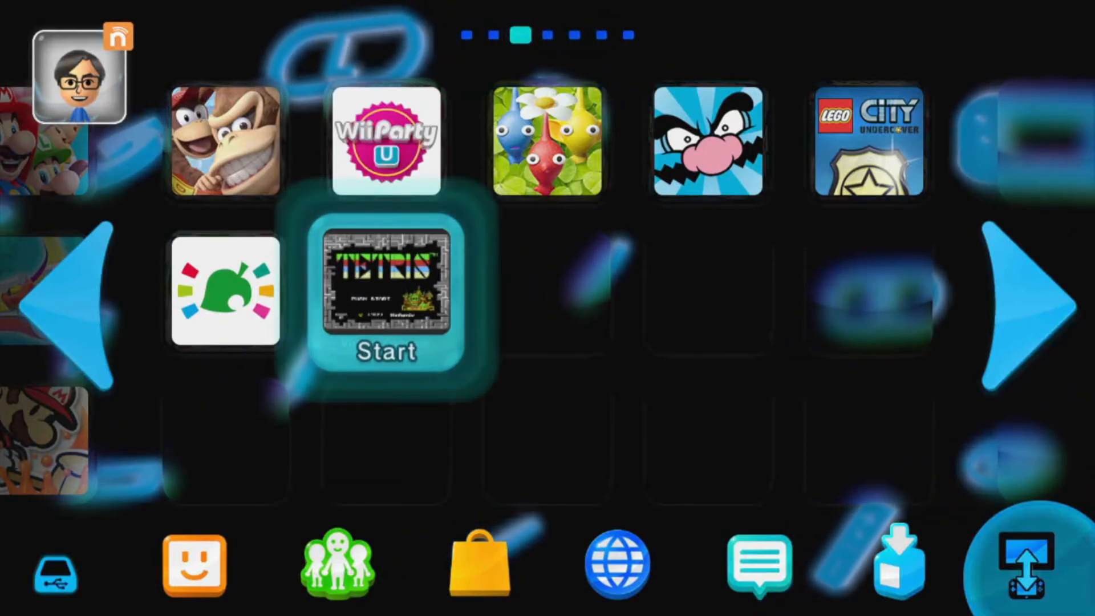
{"action": "left_click", "coordinate": [389, 296]}
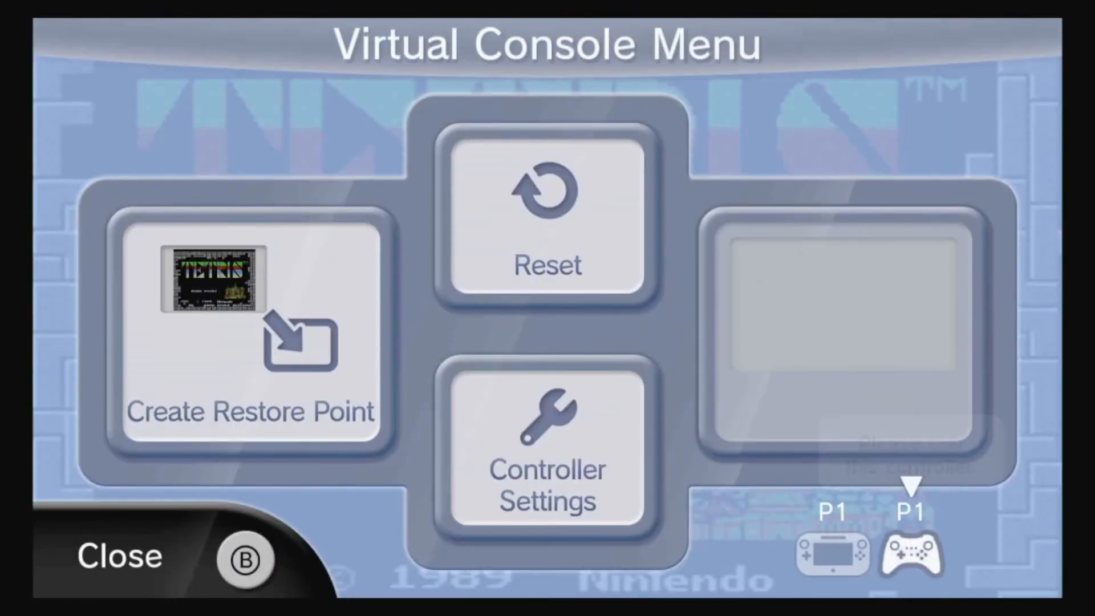
Open Controller Settings in the Virtual Console Menu and select the Pro Controller
{"action": "left_click", "coordinate": [911, 554]}
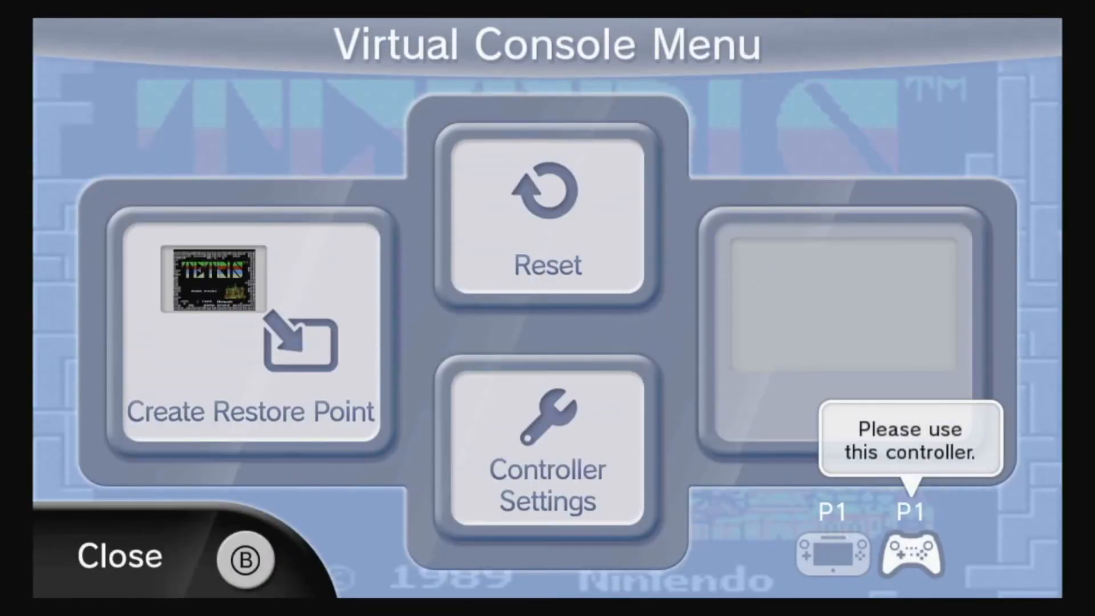
{"action": "left_click", "coordinate": [547, 451]}
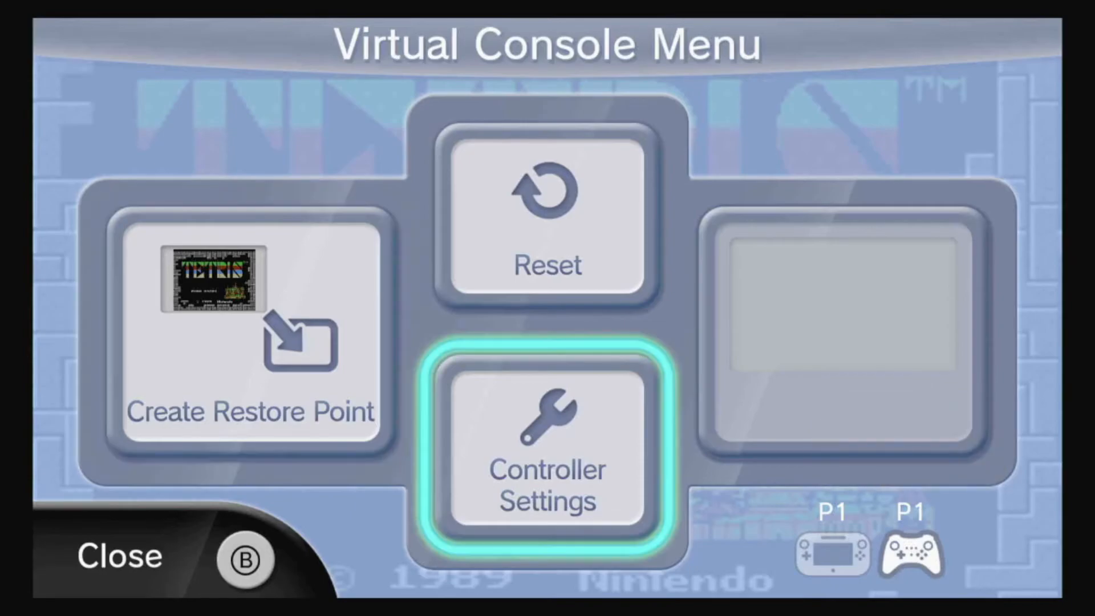
{"action": "left_click", "coordinate": [547, 450]}
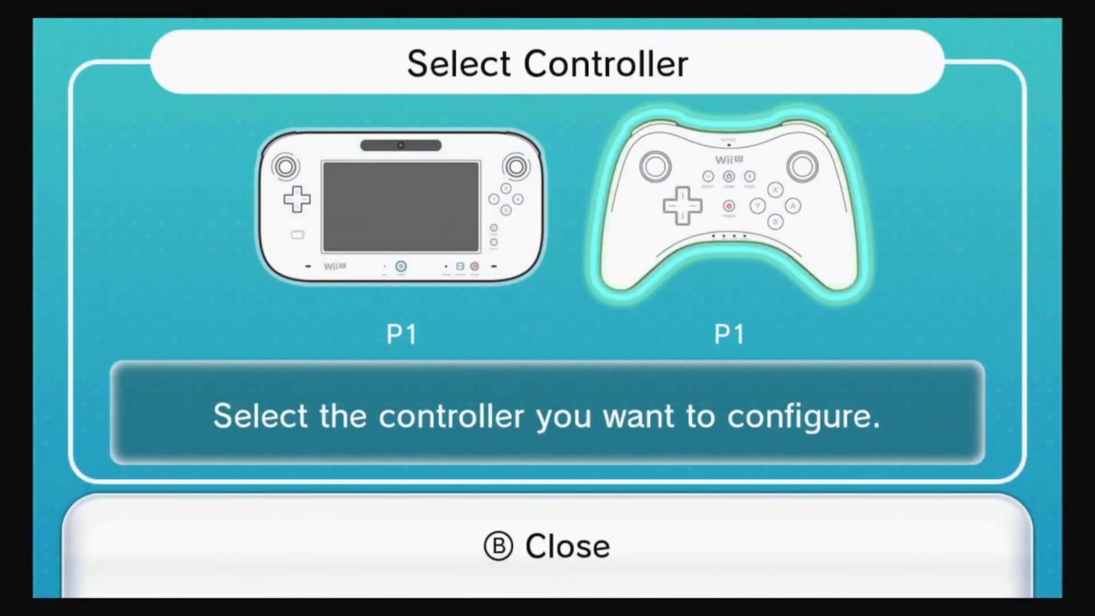
{"action": "left_click", "coordinate": [728, 202]}
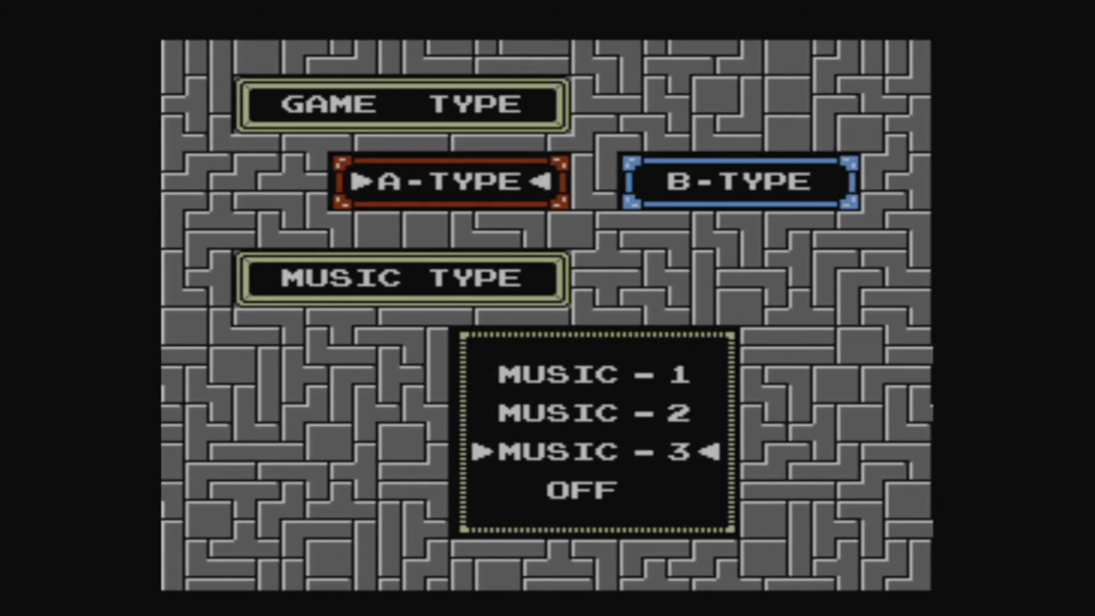
Start an A-Type game with Music 3 and shift the falling piece left
{"action": "key", "text": "up"}
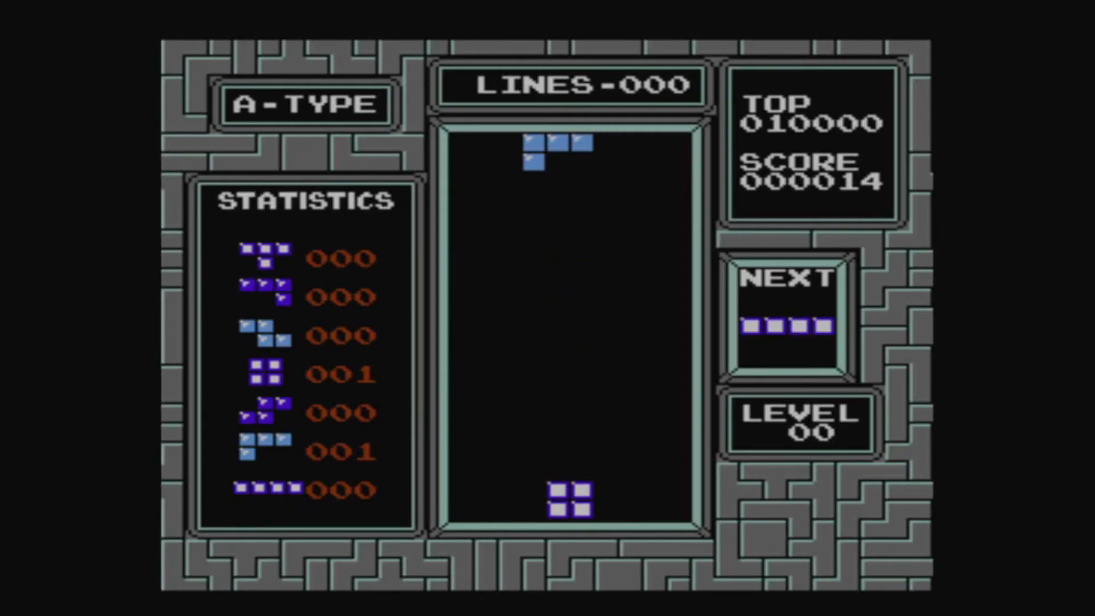
{"action": "key", "text": "Left"}
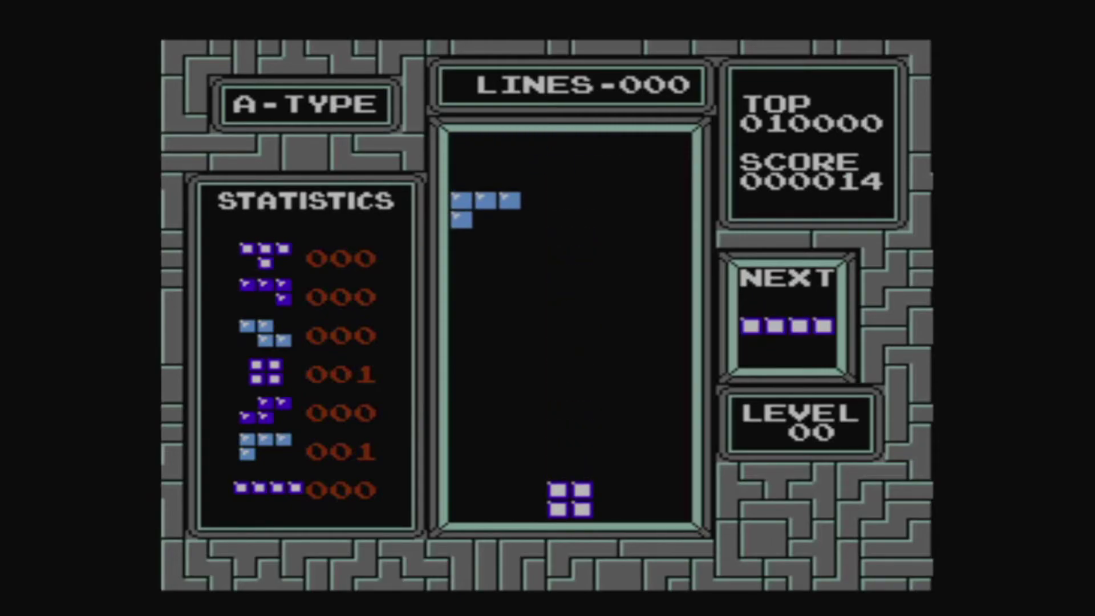